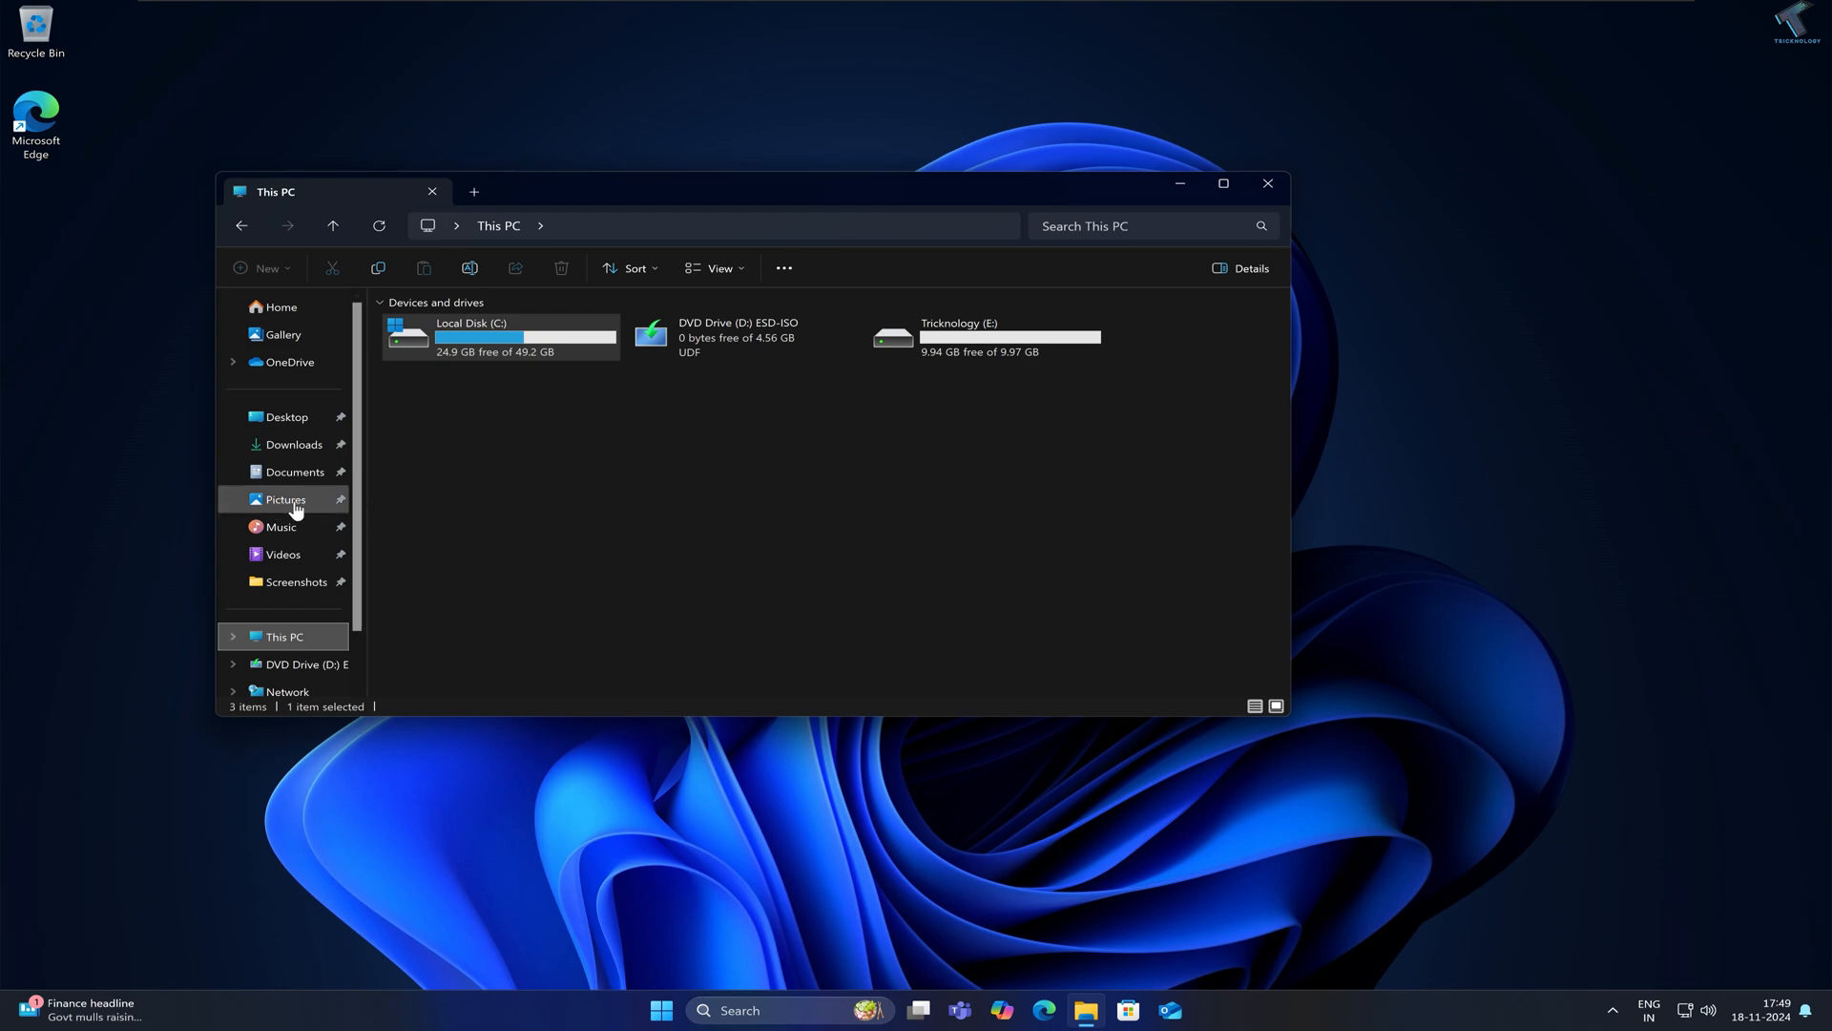
Open Pictures and go into its Screenshots folder
{"action": "left_click", "coordinate": [285, 498]}
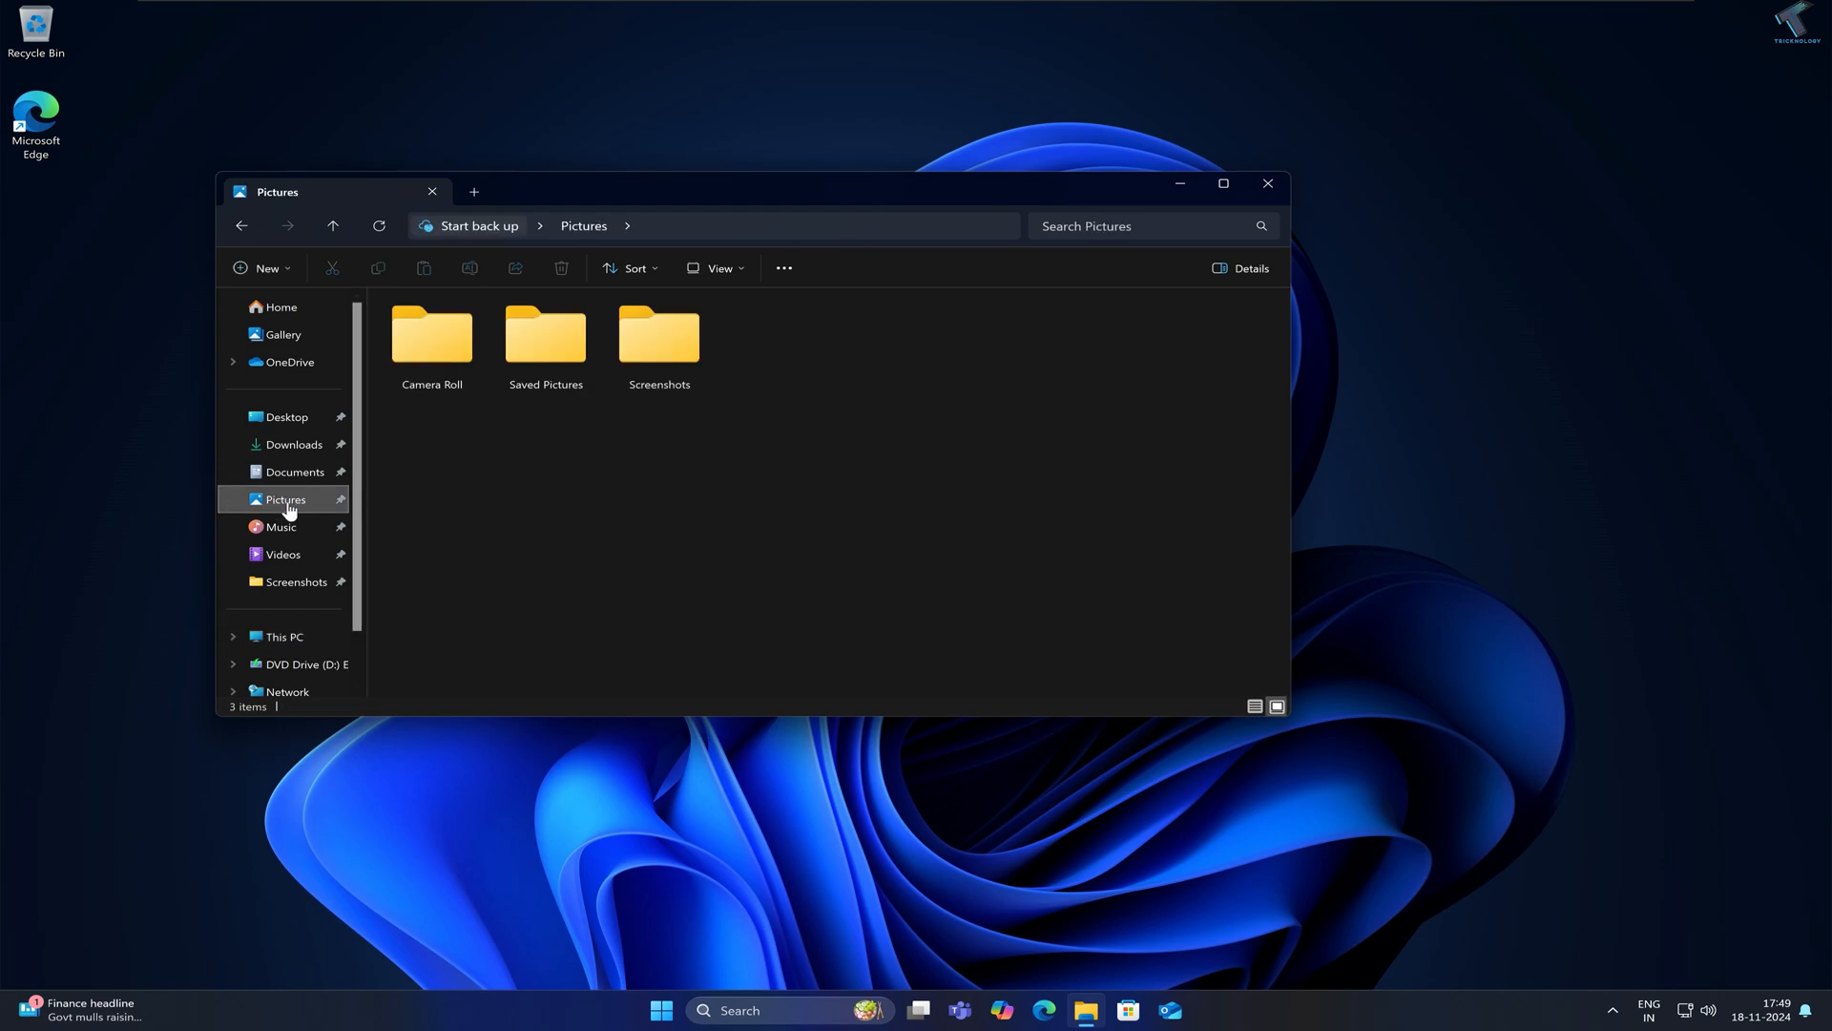
{"action": "left_click", "coordinate": [659, 340]}
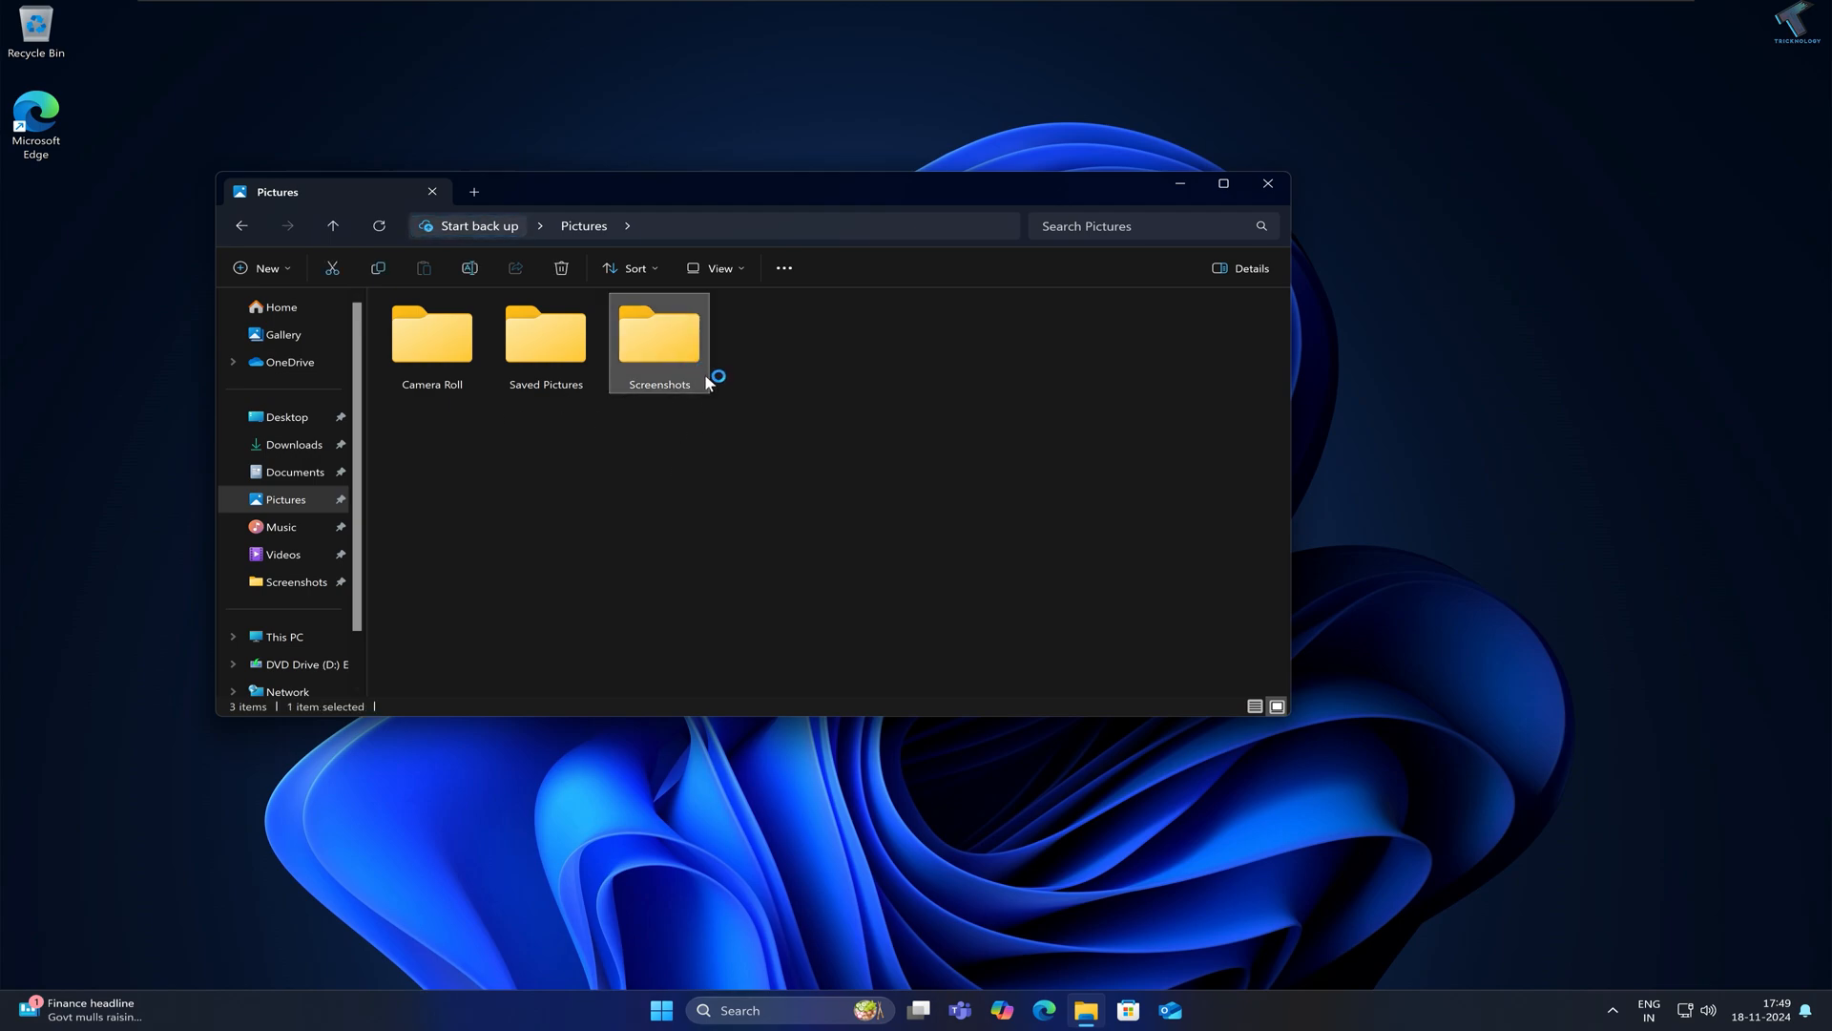
{"action": "double_click", "coordinate": [658, 340]}
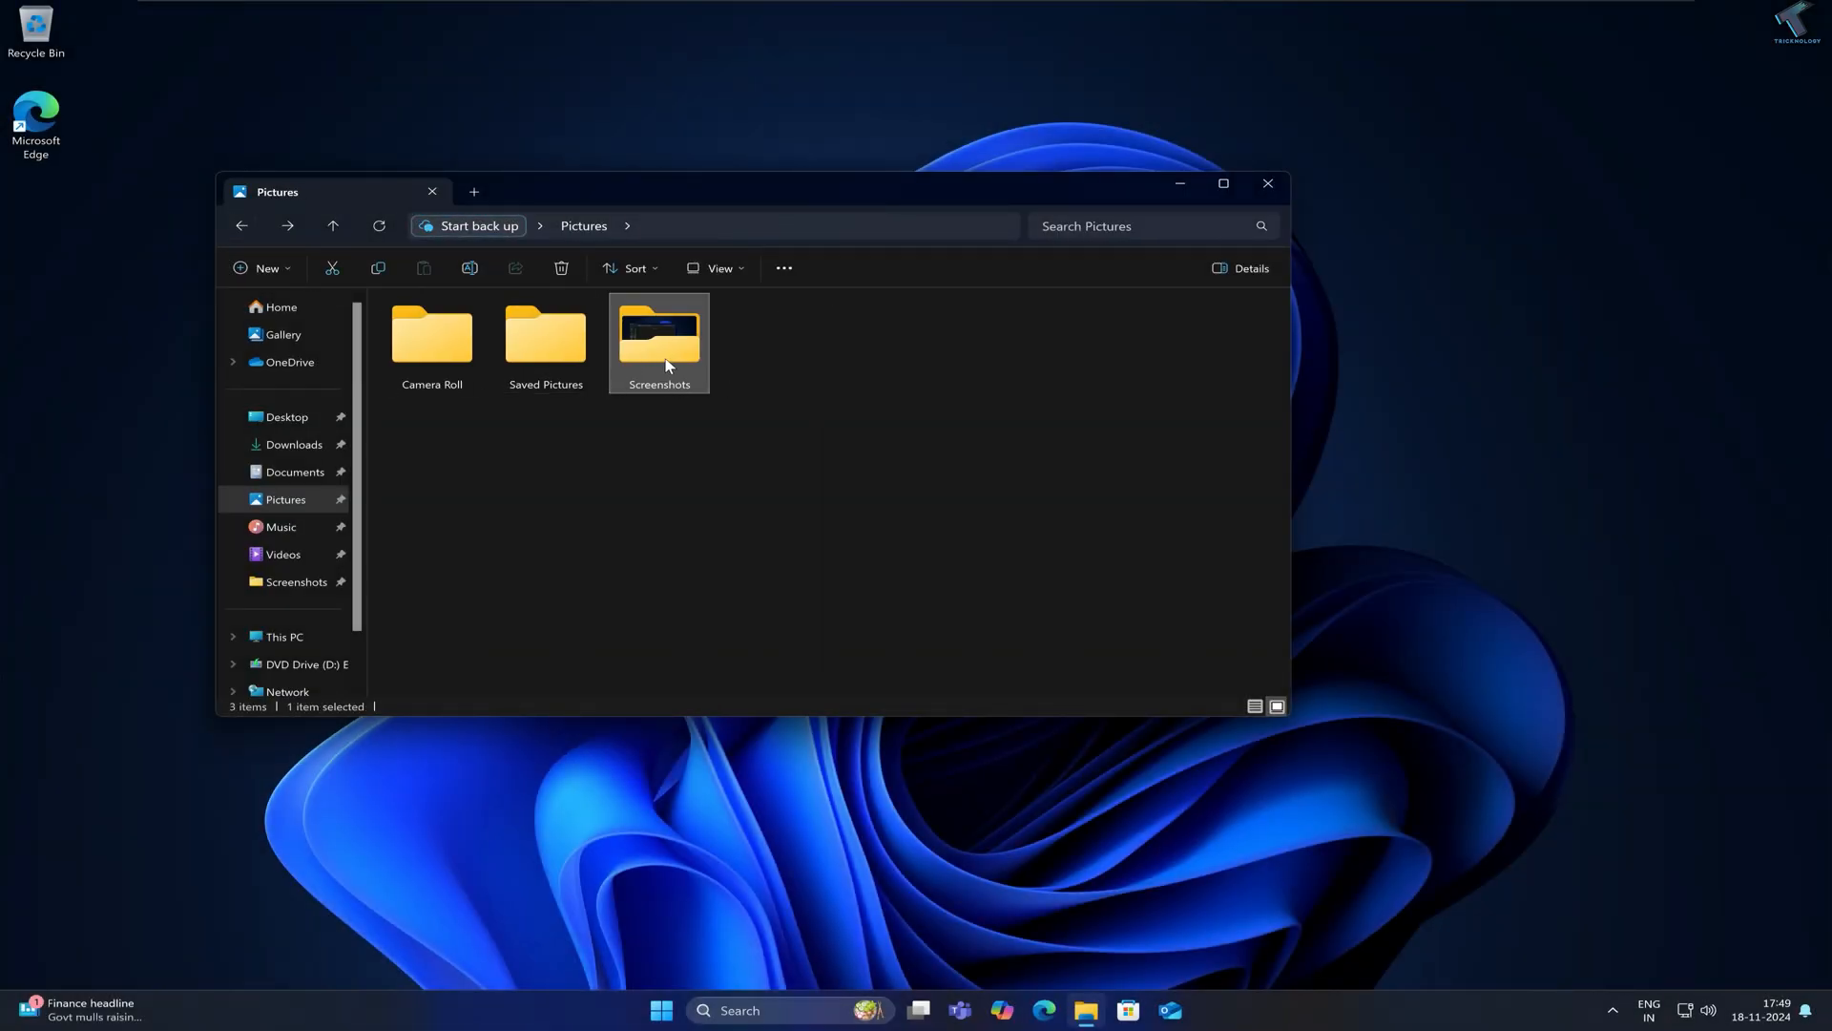
{"action": "mouse_move", "coordinate": [660, 342]}
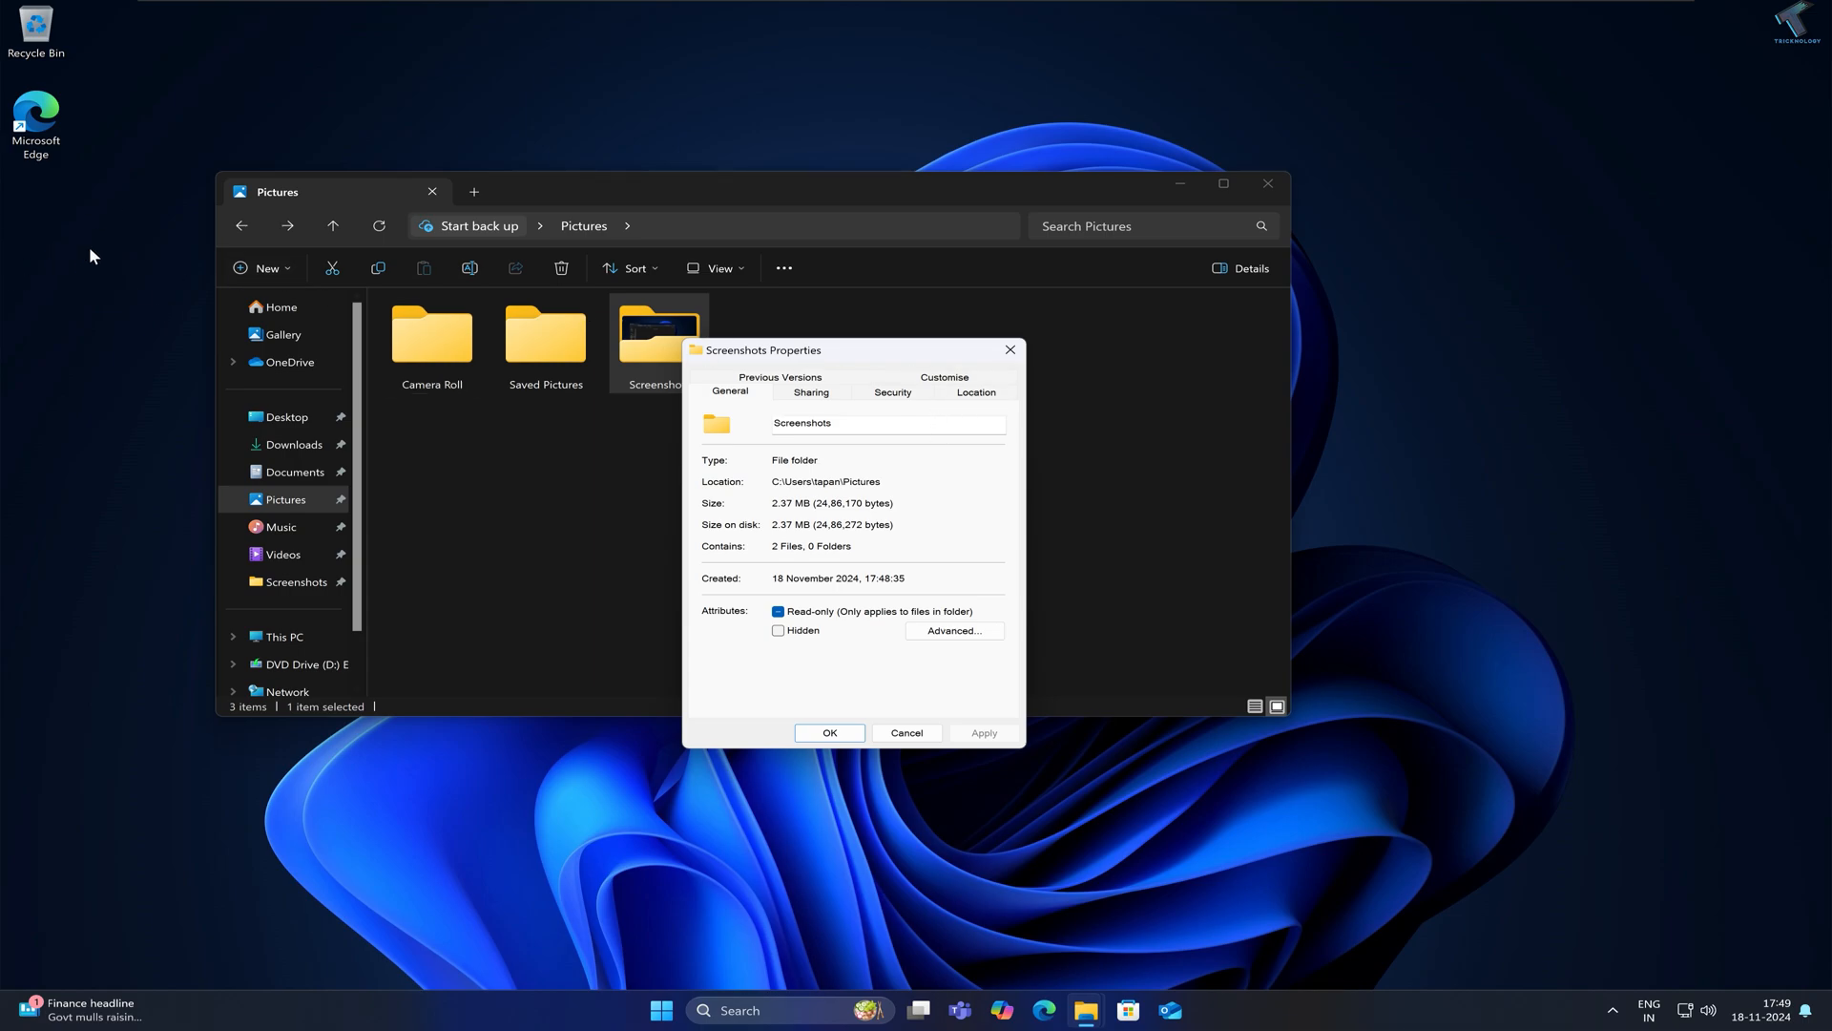
{"action": "mouse_move", "coordinate": [292, 445]}
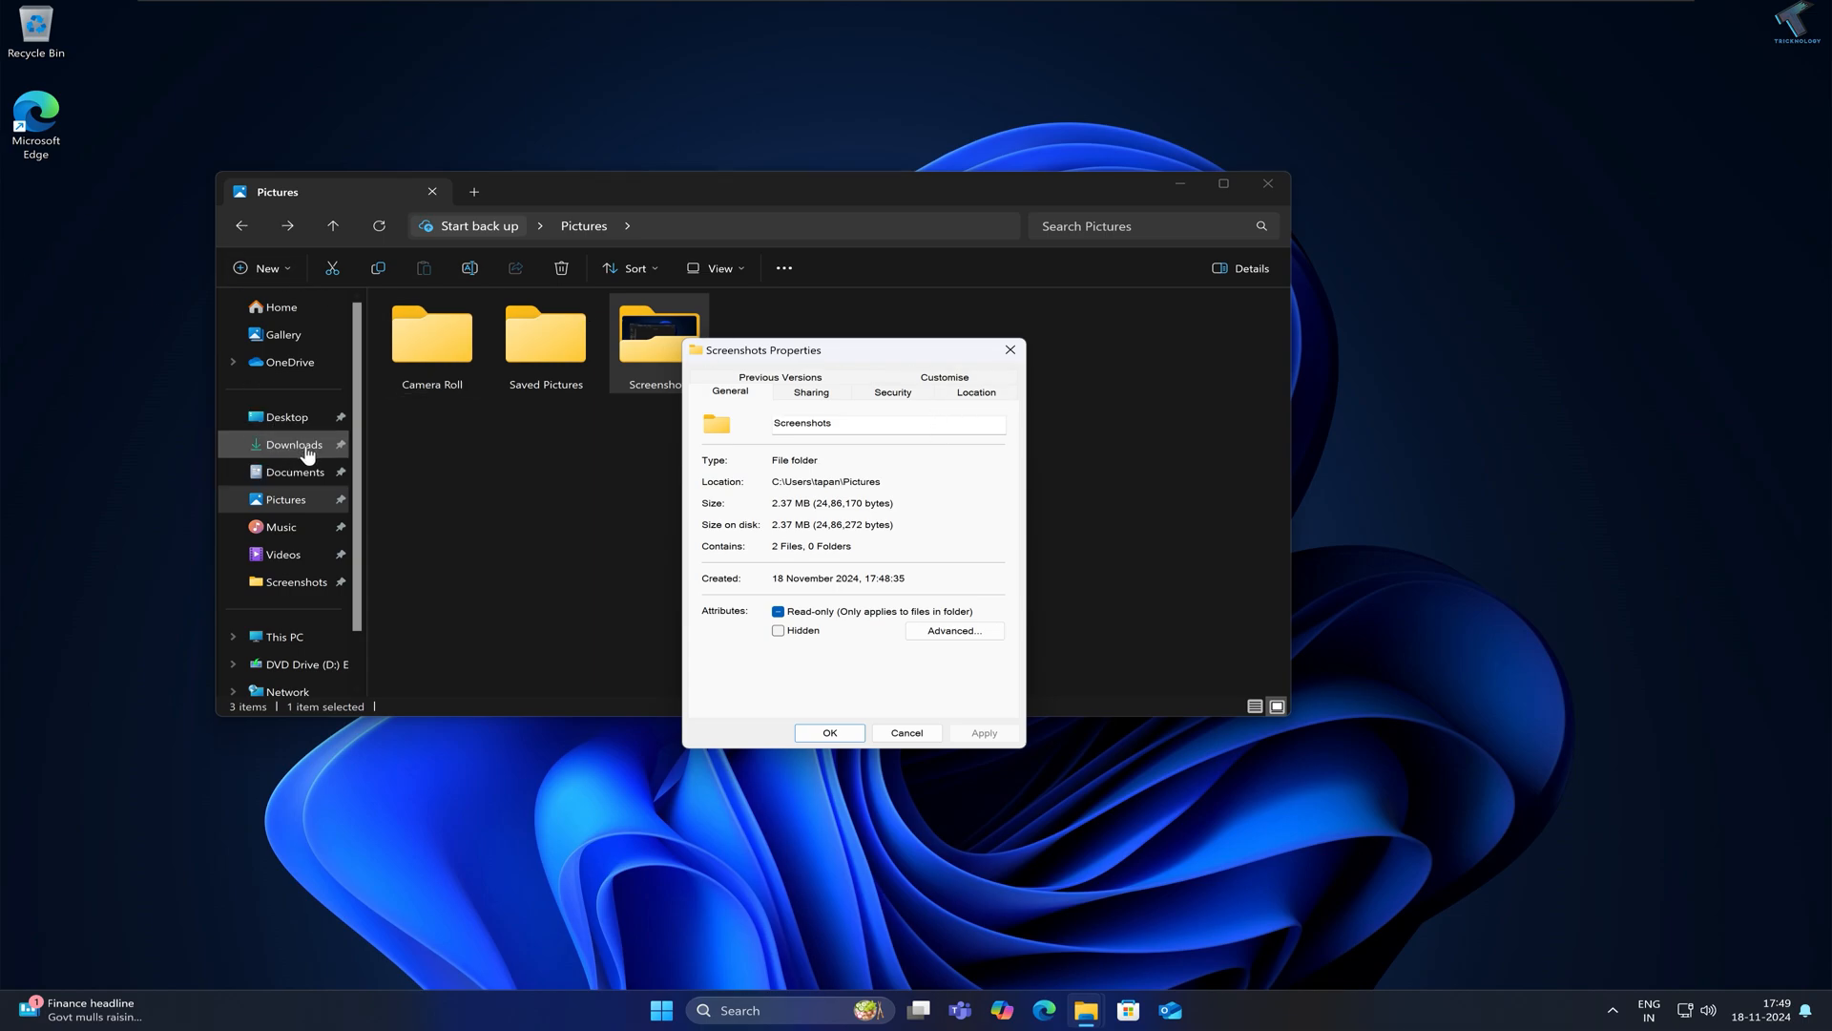
{"action": "mouse_move", "coordinate": [54, 266]}
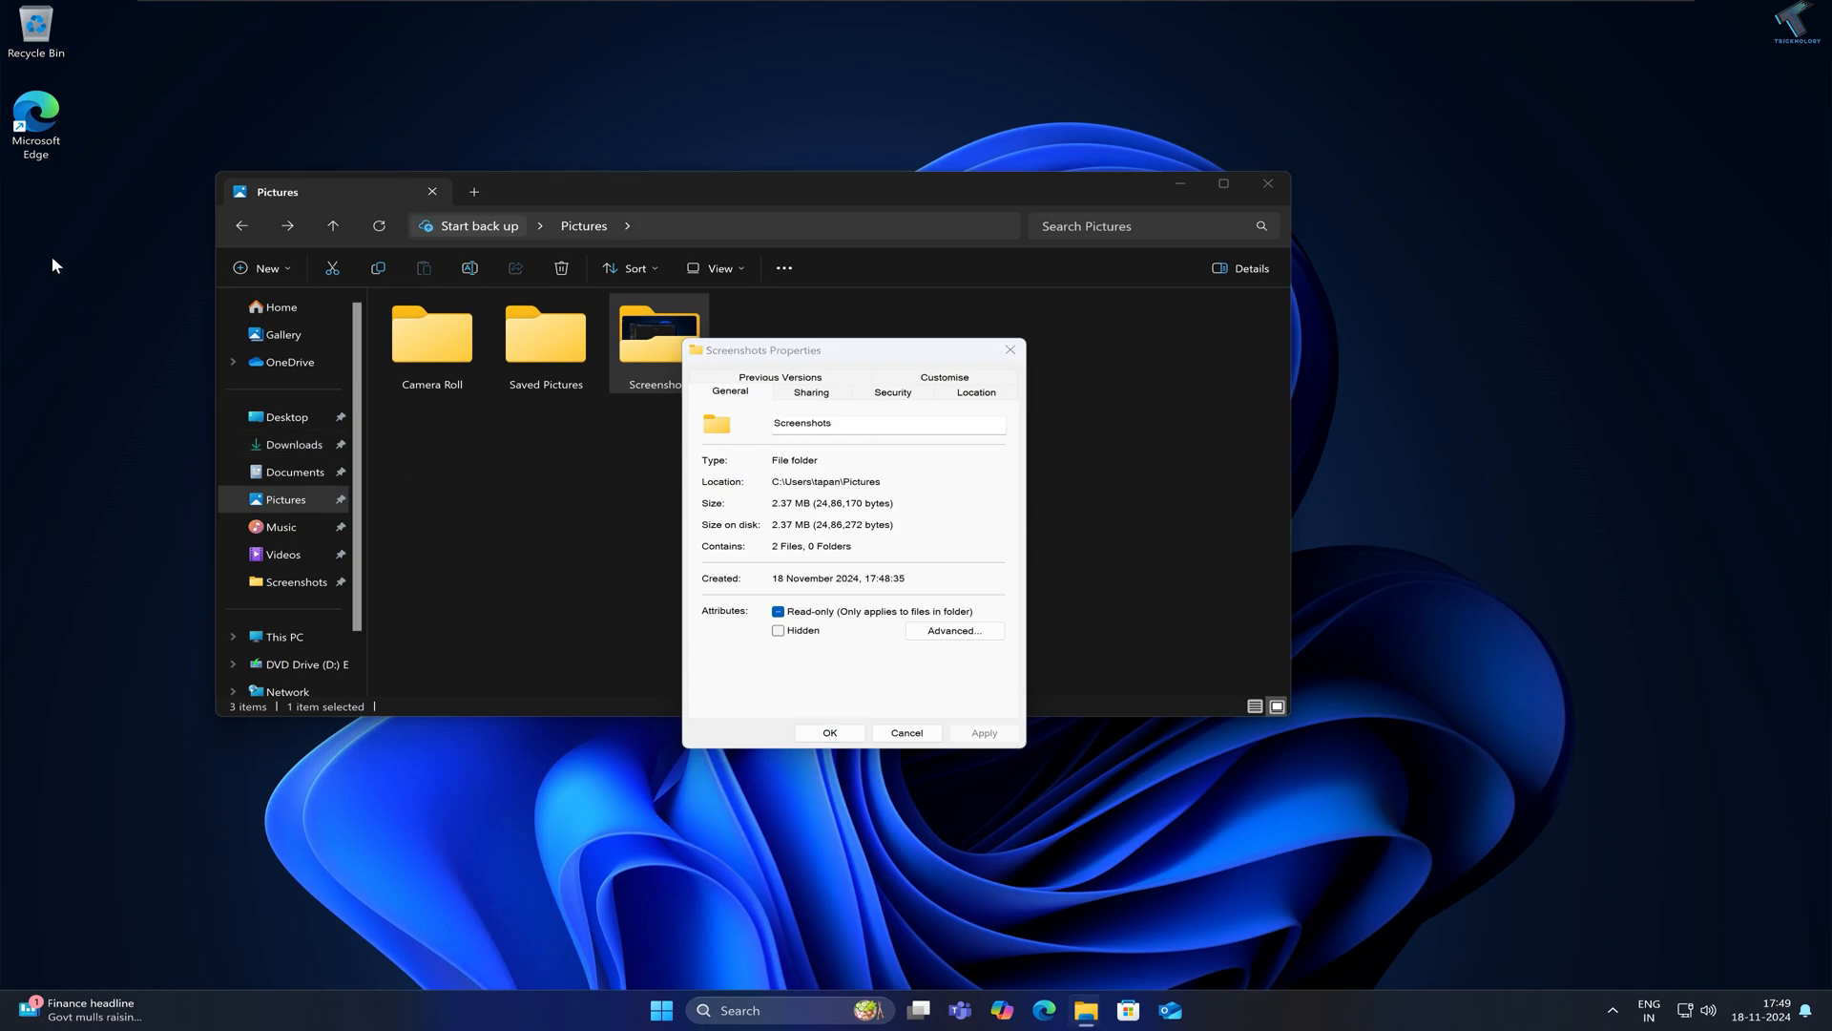
Create a new folder named Screenshots on the desktop via the New > Folder menu
{"action": "right_click", "coordinate": [53, 264]}
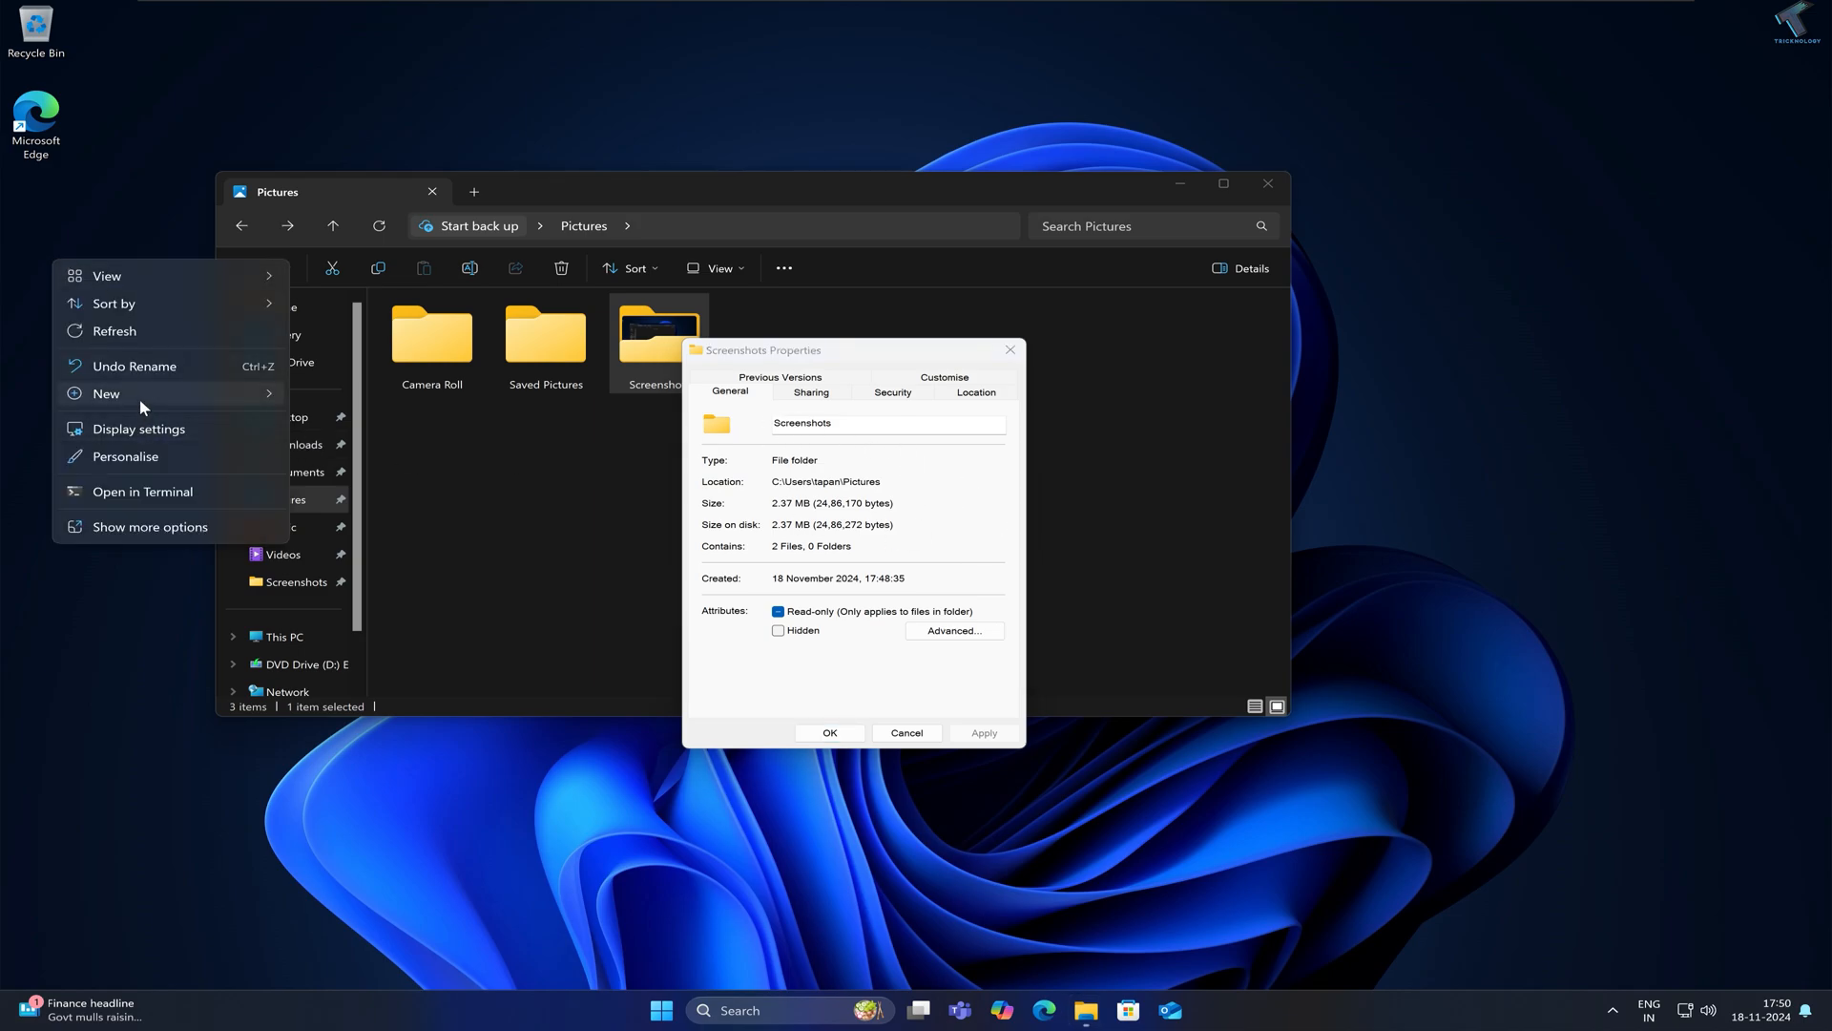
{"action": "left_click", "coordinate": [107, 393]}
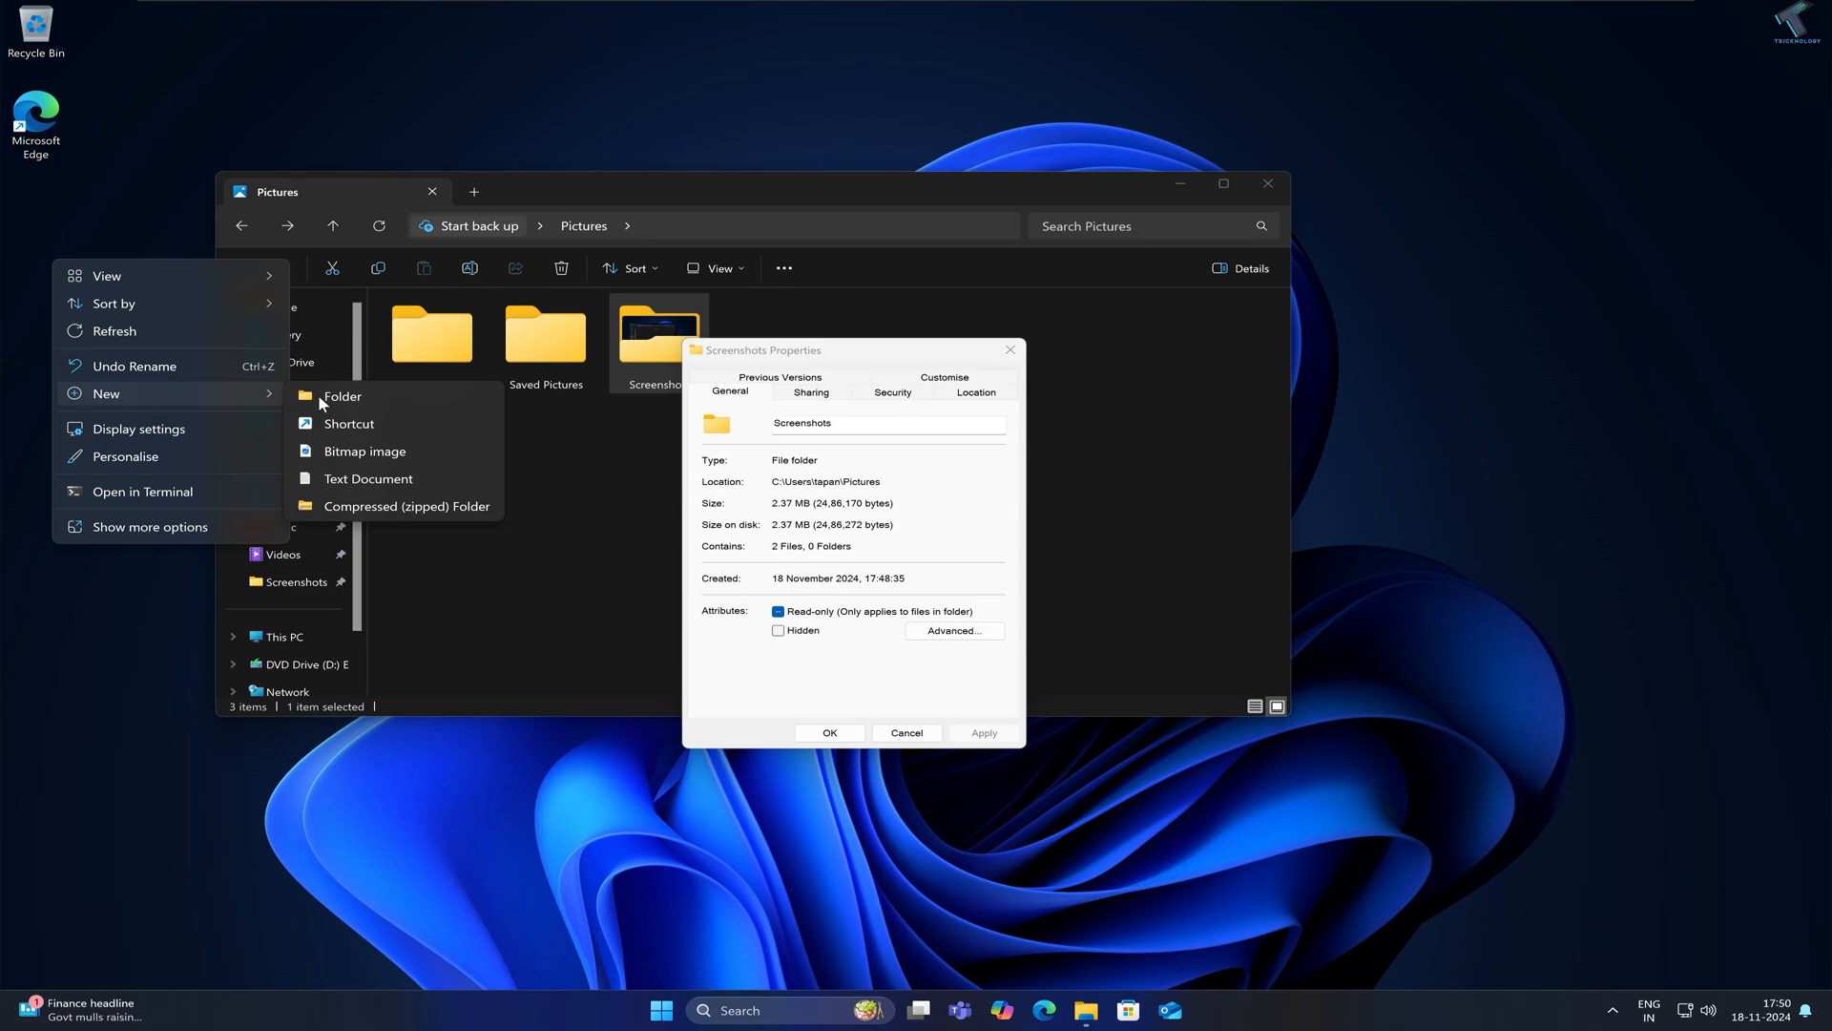
{"action": "left_click", "coordinate": [341, 397]}
{"action": "type", "text": "Screenshots"}
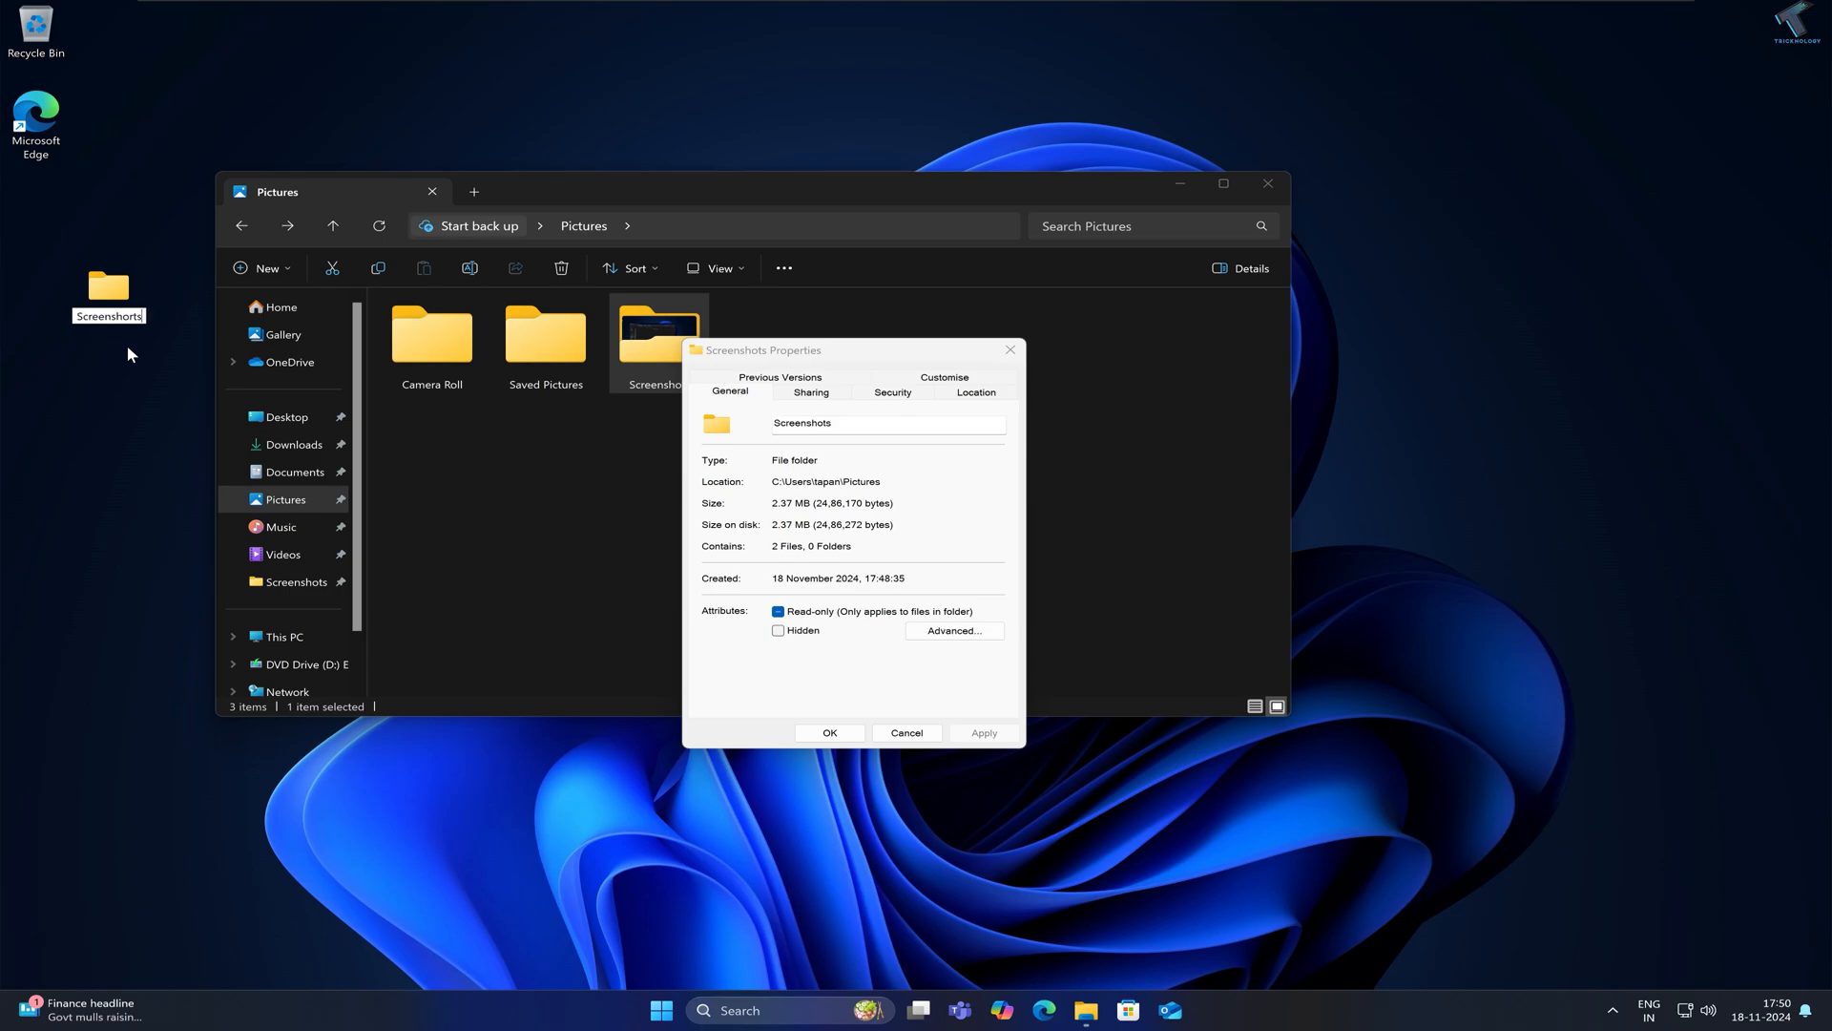
{"action": "mouse_move", "coordinate": [280, 334]}
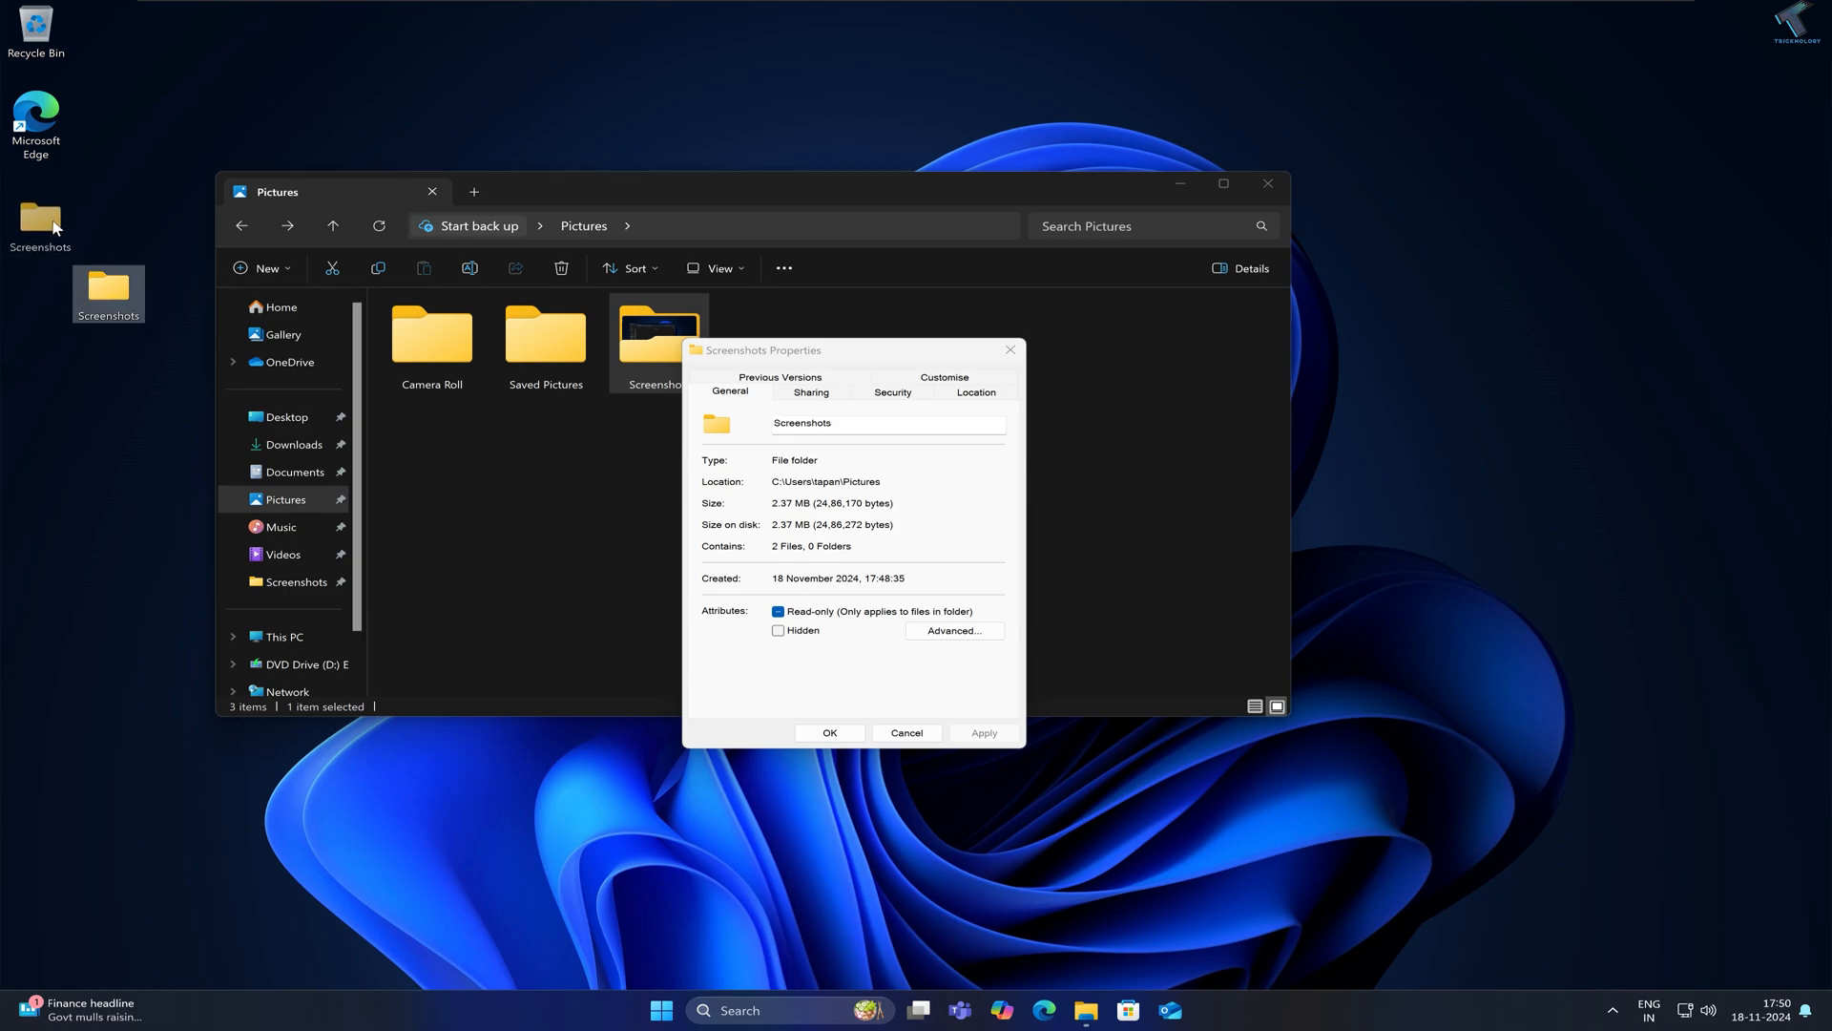
{"action": "mouse_move", "coordinate": [39, 200]}
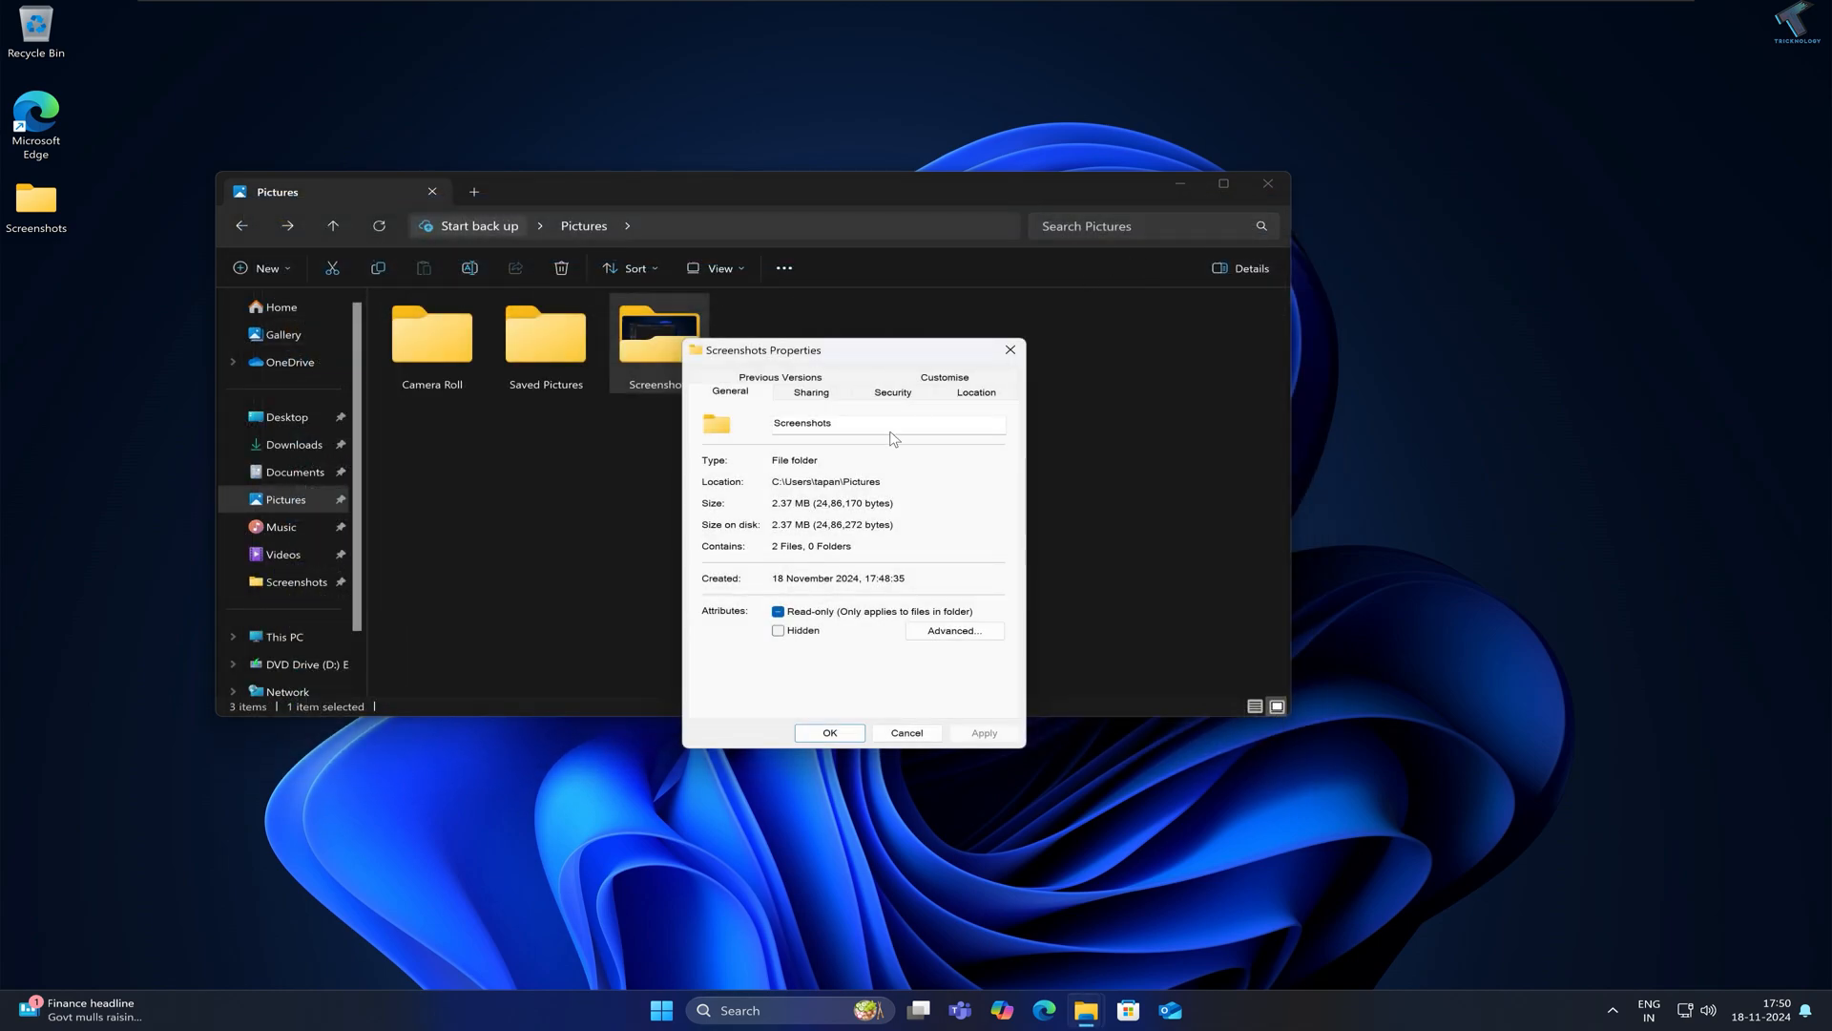
Redirect Screenshots to the Desktop\Screenshots location, moving its existing files there
{"action": "left_click", "coordinate": [975, 389]}
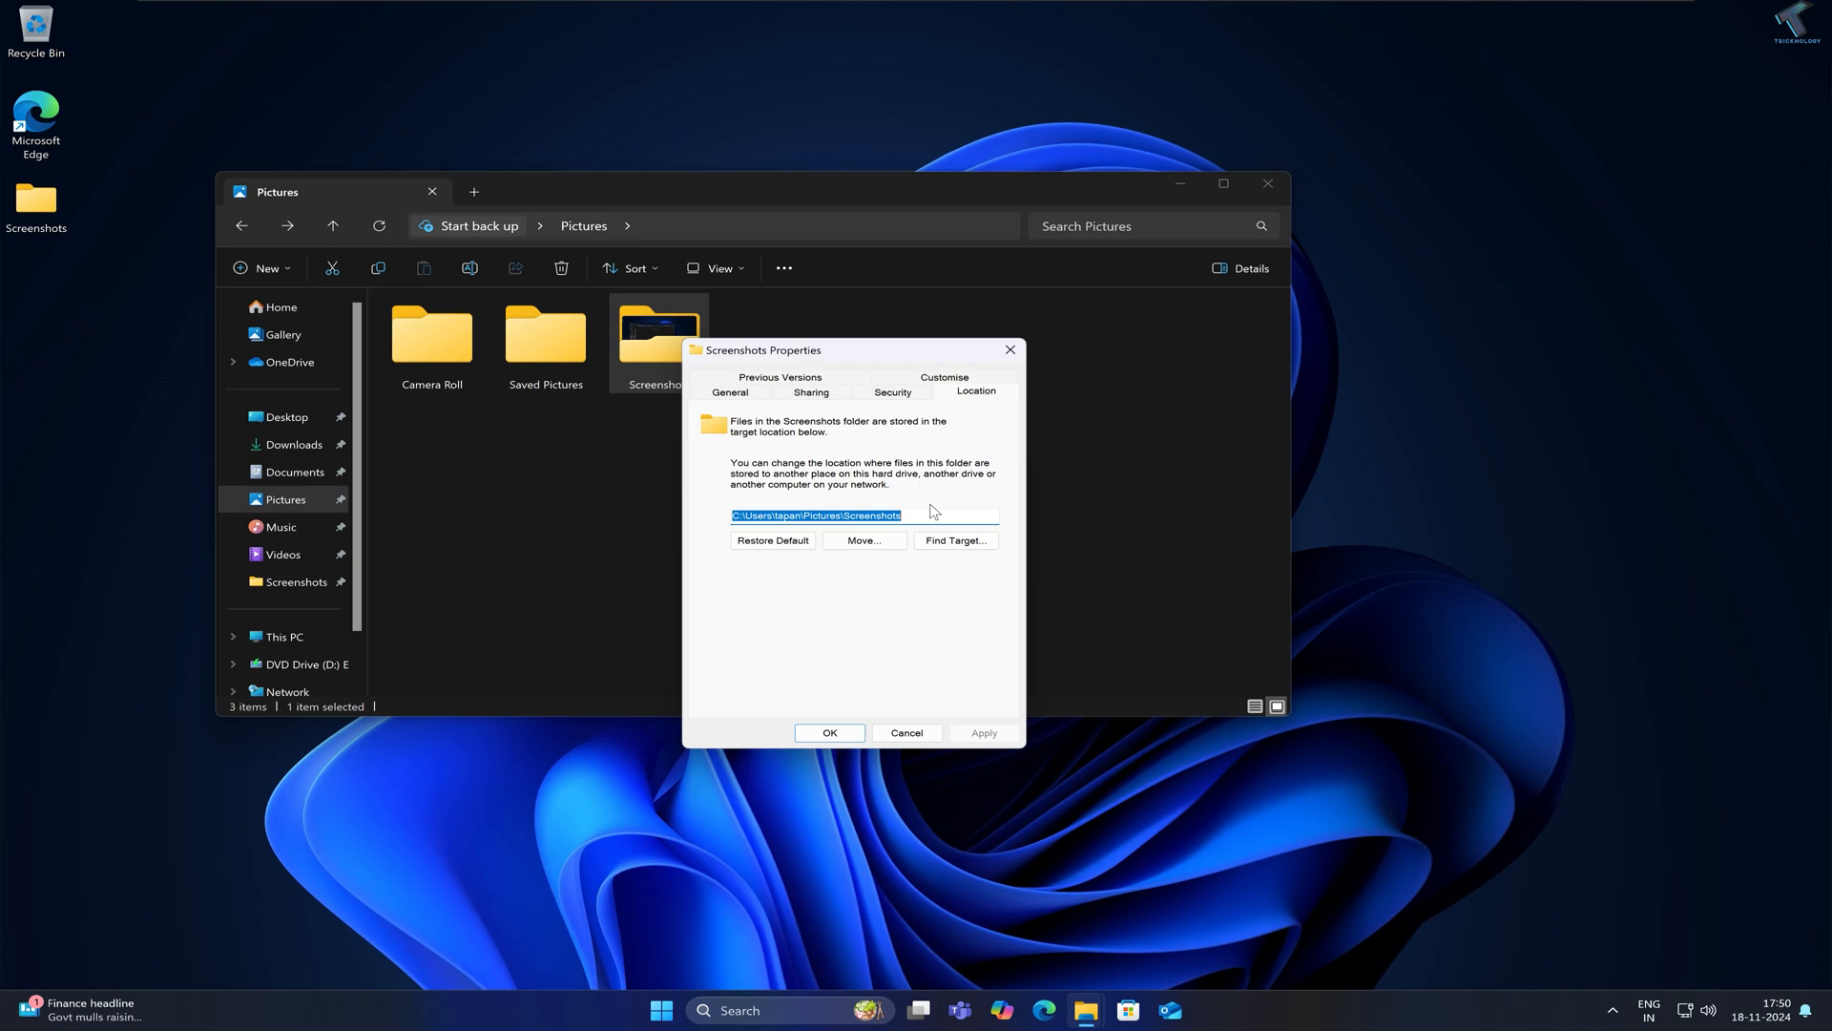
{"action": "mouse_move", "coordinate": [721, 526]}
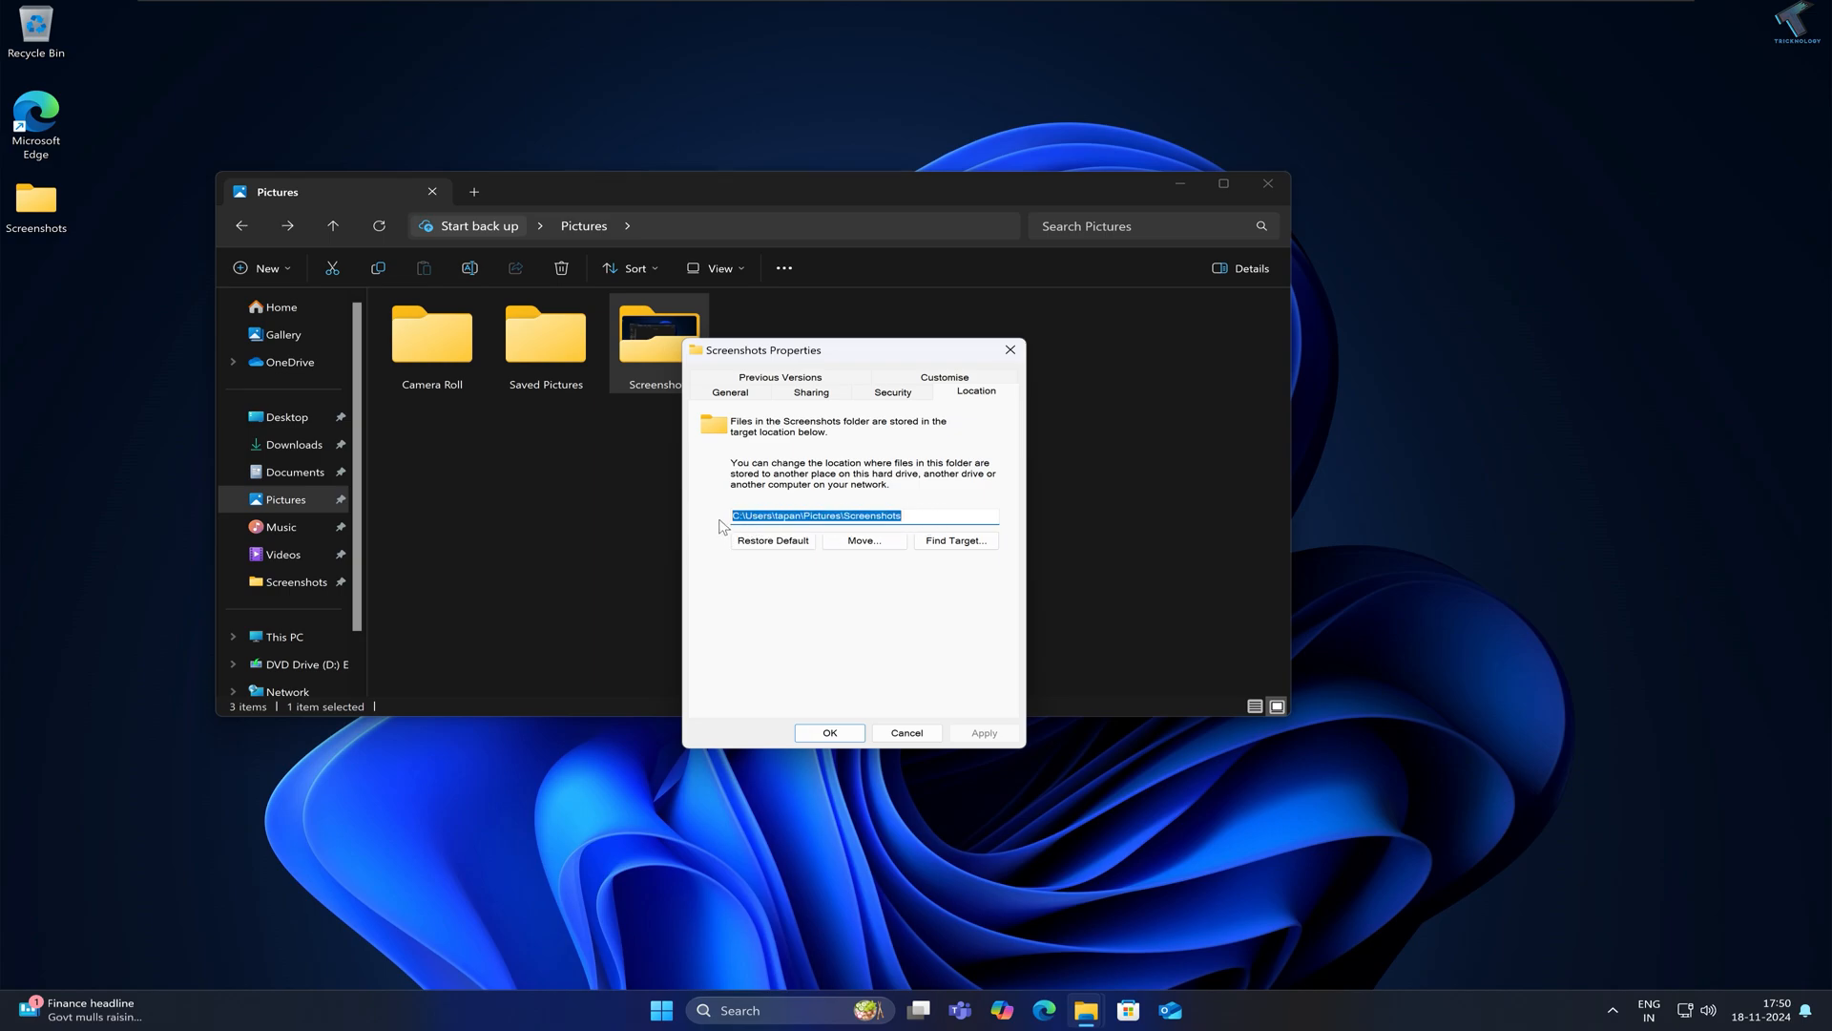
{"action": "left_click", "coordinate": [982, 733]}
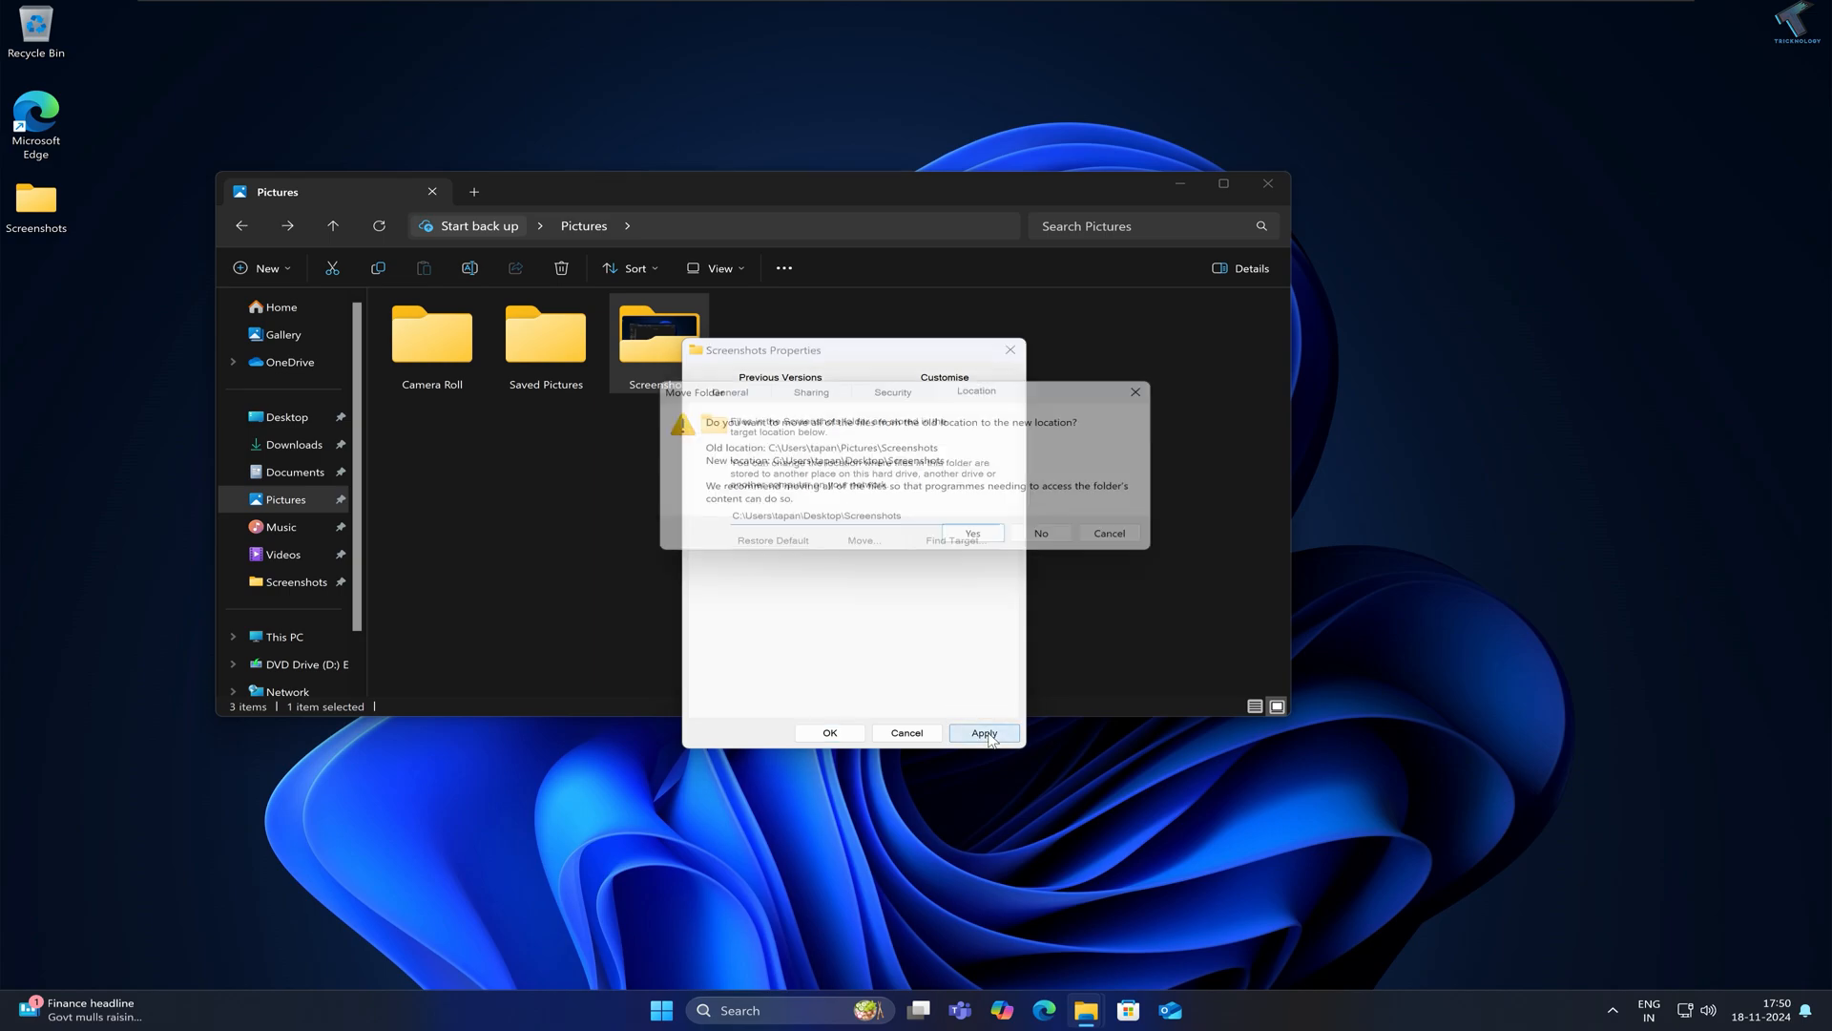
{"action": "left_click", "coordinate": [971, 532]}
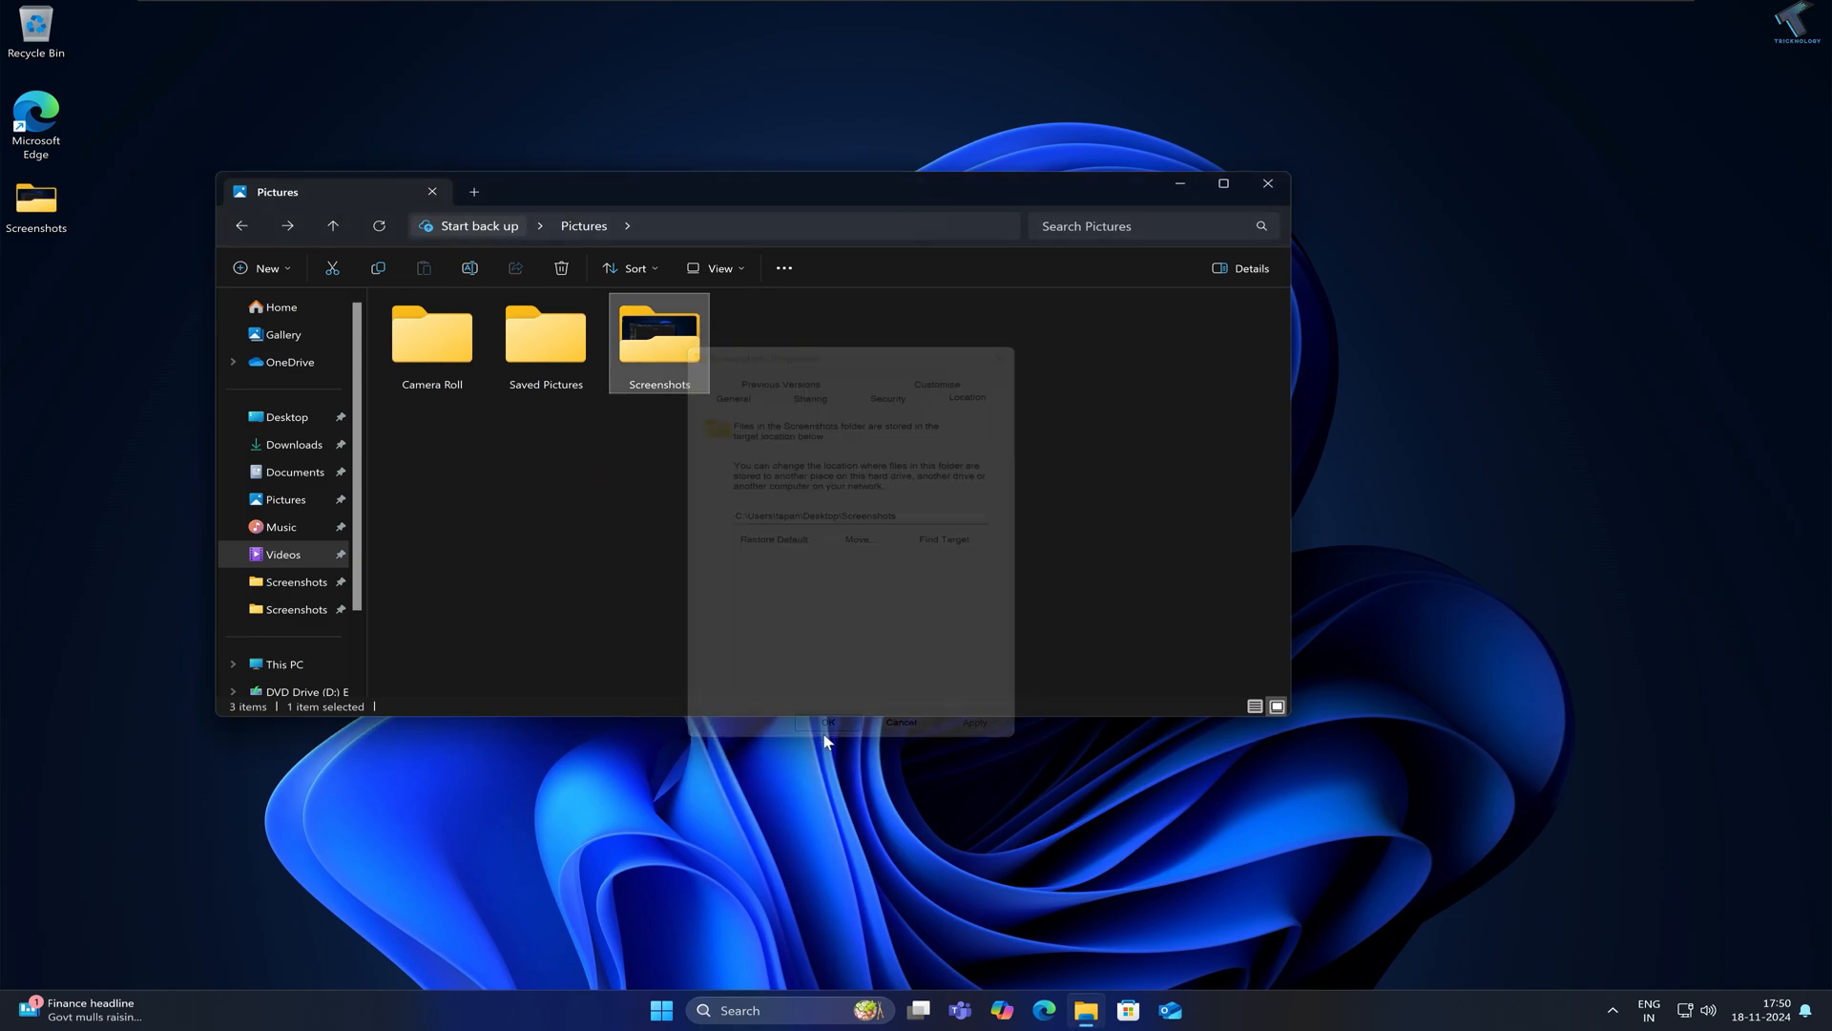
{"action": "left_click", "coordinate": [828, 721]}
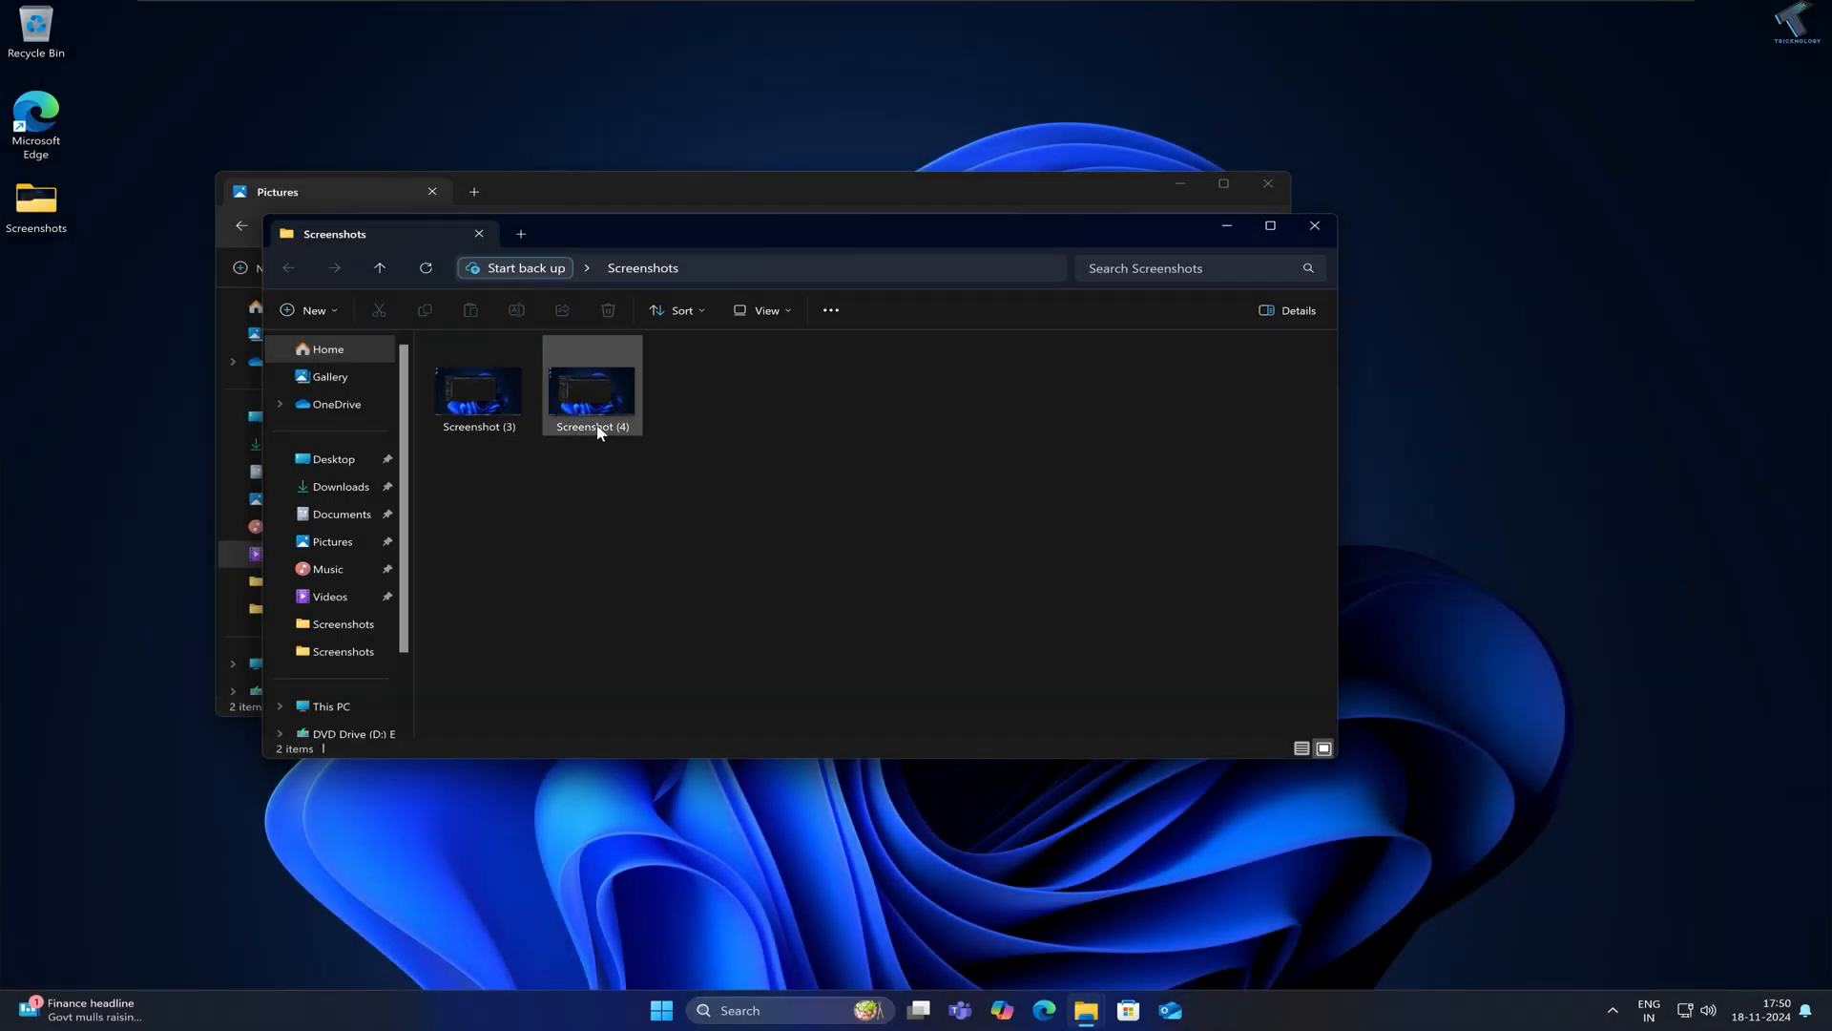
Close the desktop Screenshots window after checking the moved screenshots
{"action": "left_click", "coordinate": [592, 391]}
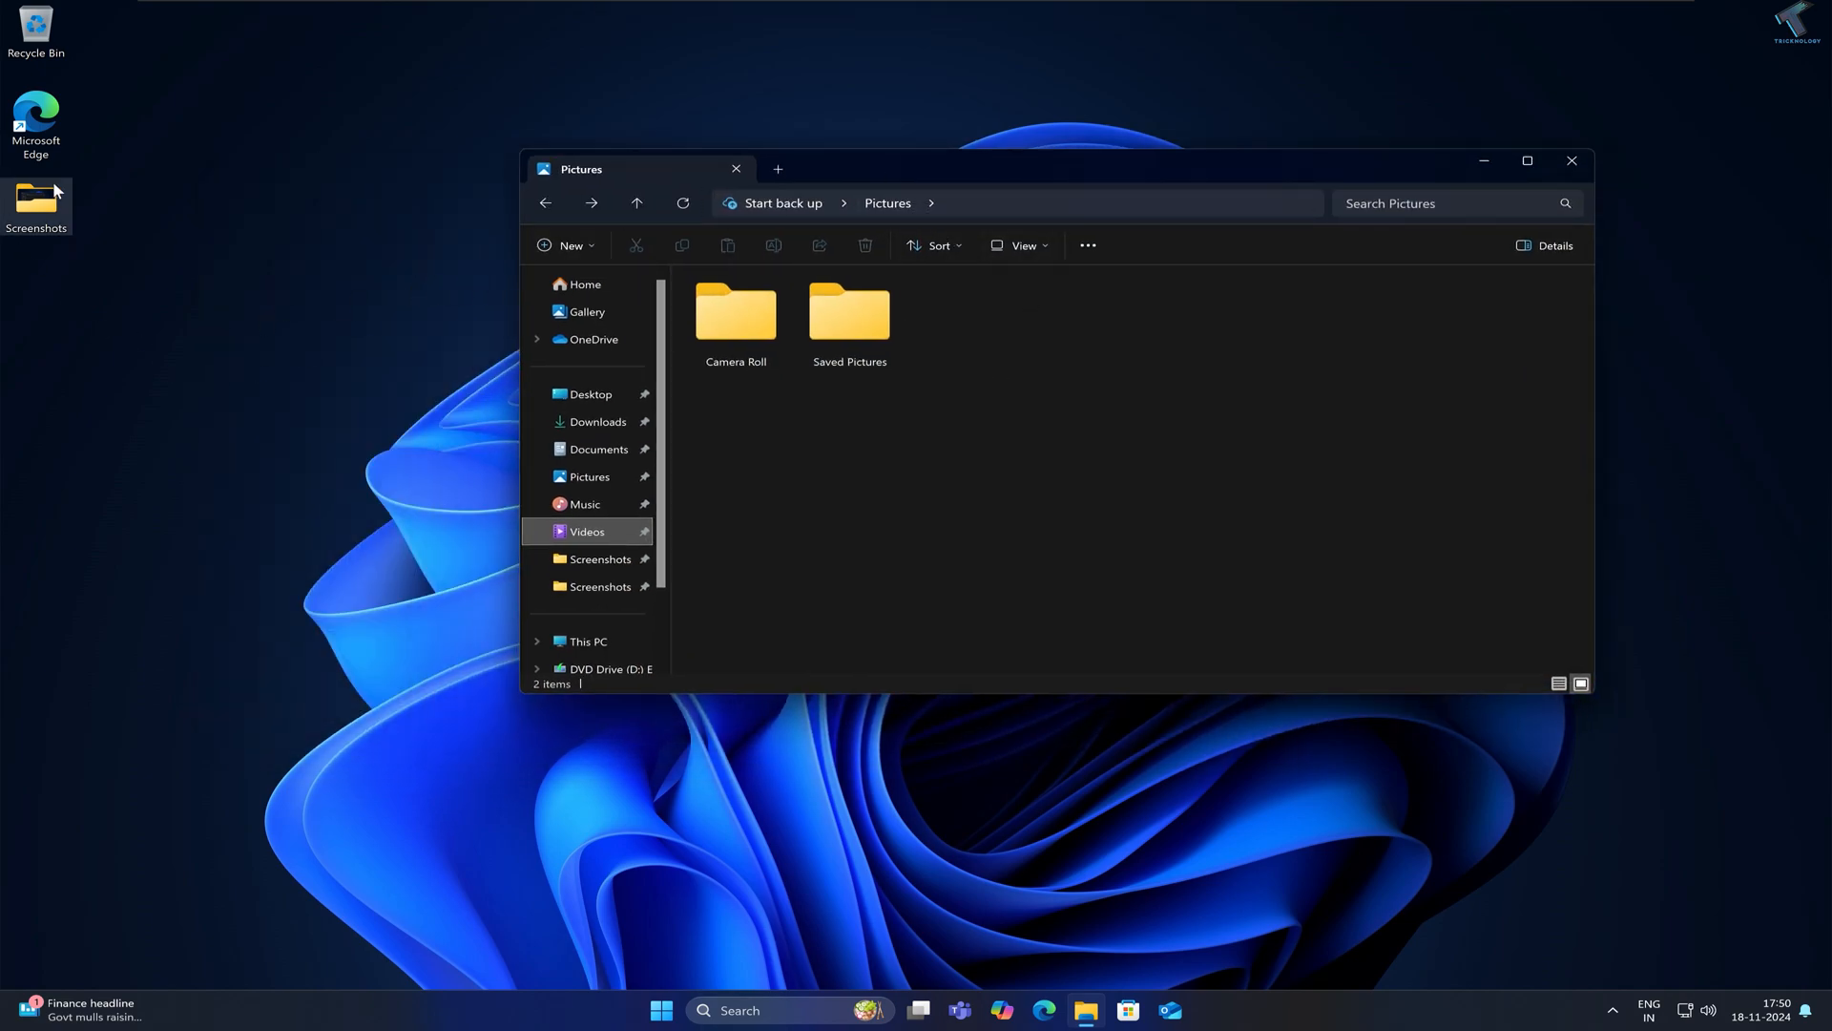
Restore the Screenshots folder's default Pictures location and move its files back
{"action": "right_click", "coordinate": [36, 199]}
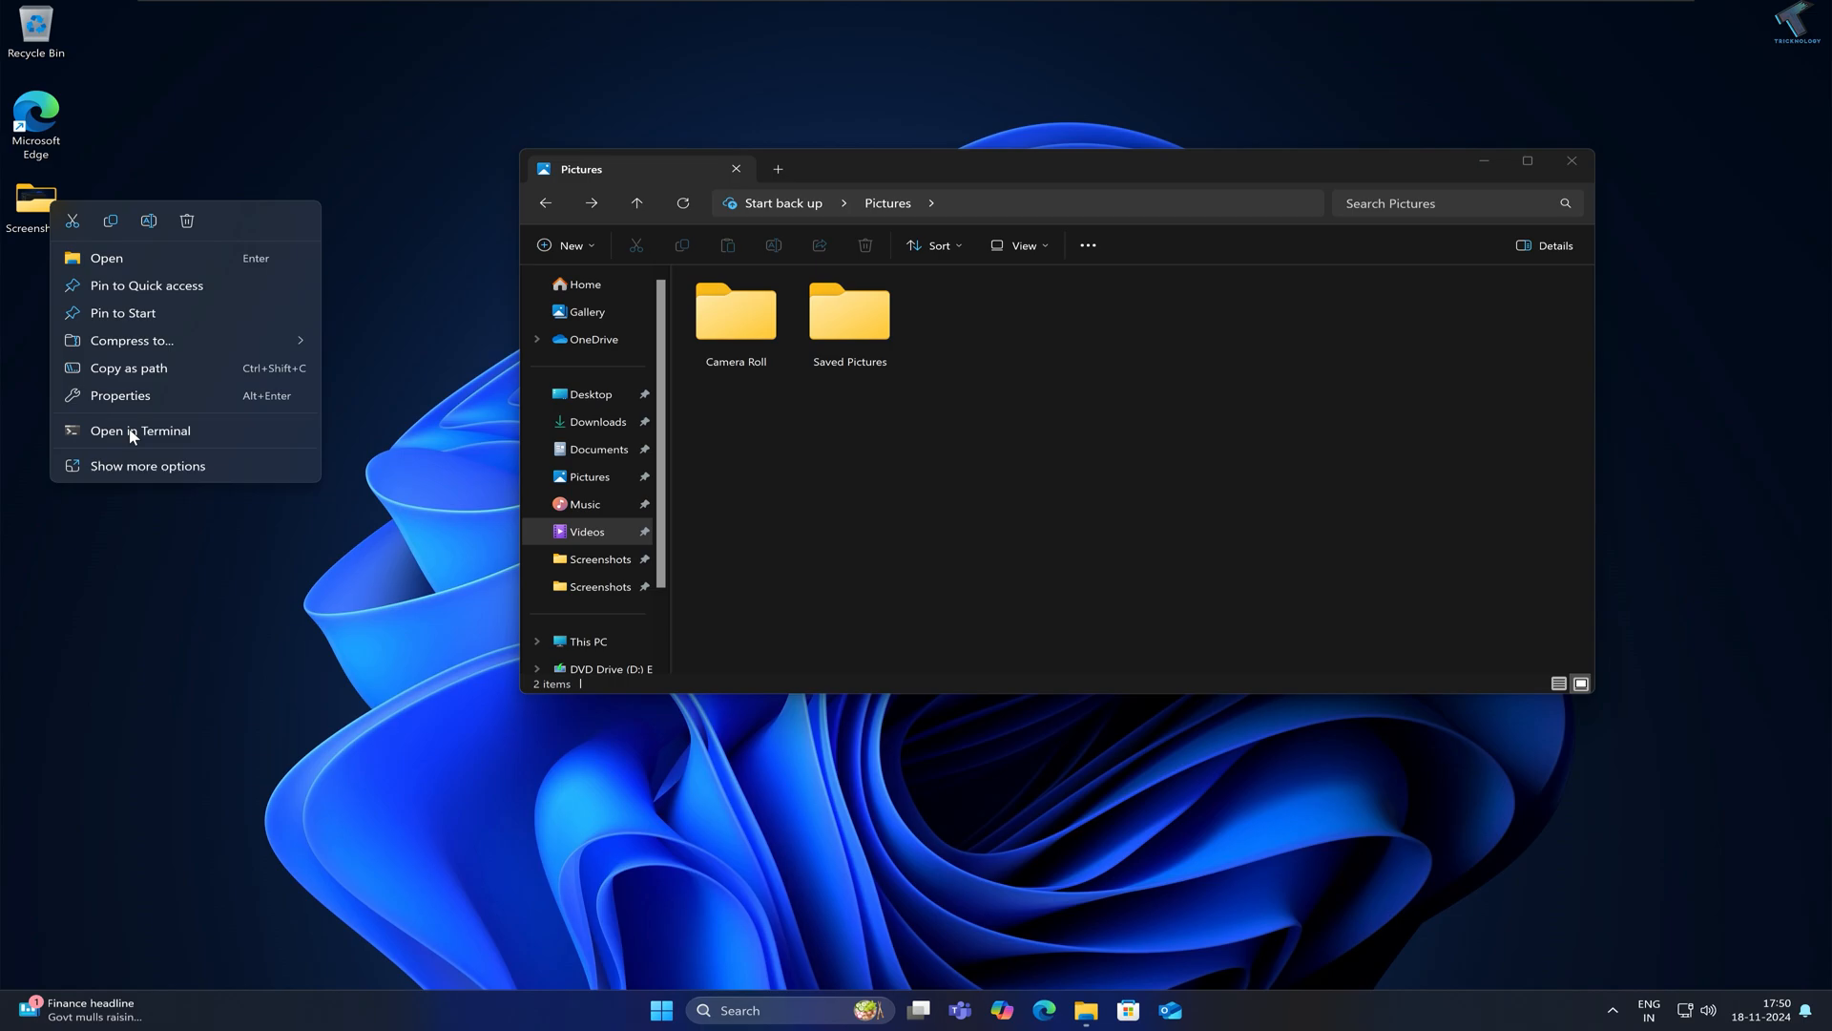
{"action": "left_click", "coordinate": [121, 395]}
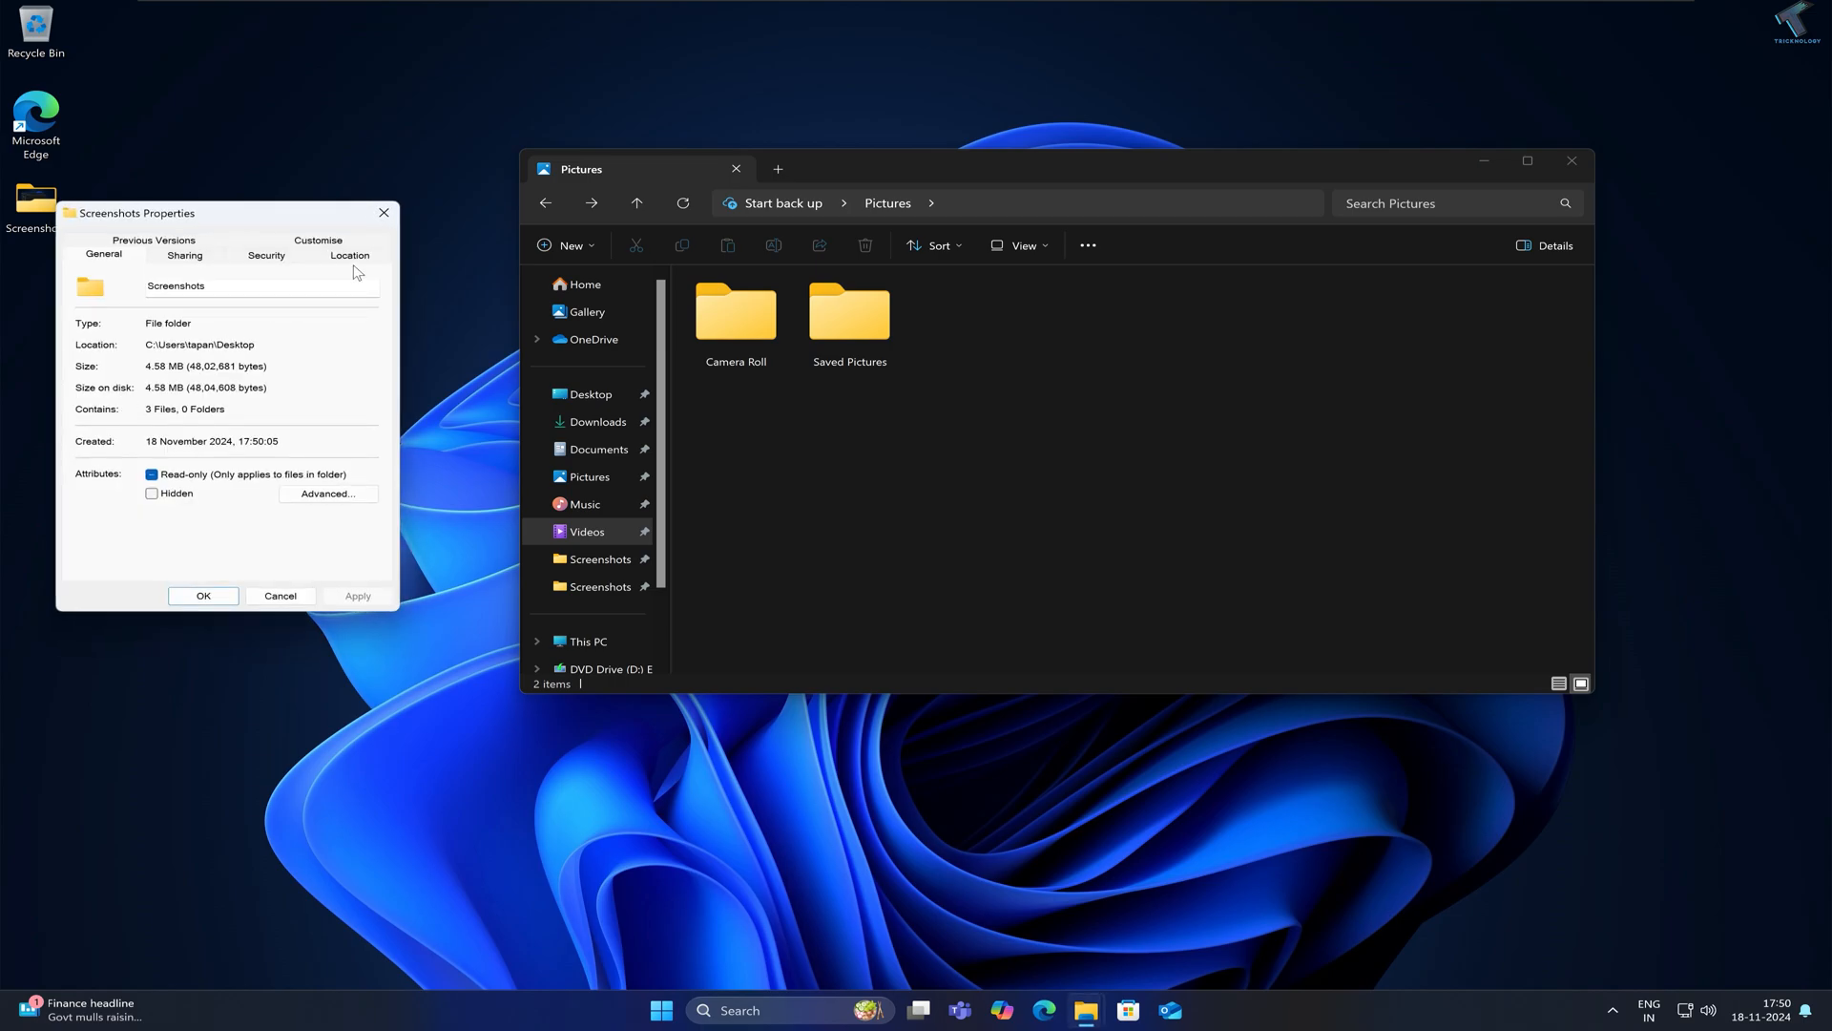
{"action": "left_click", "coordinate": [349, 254]}
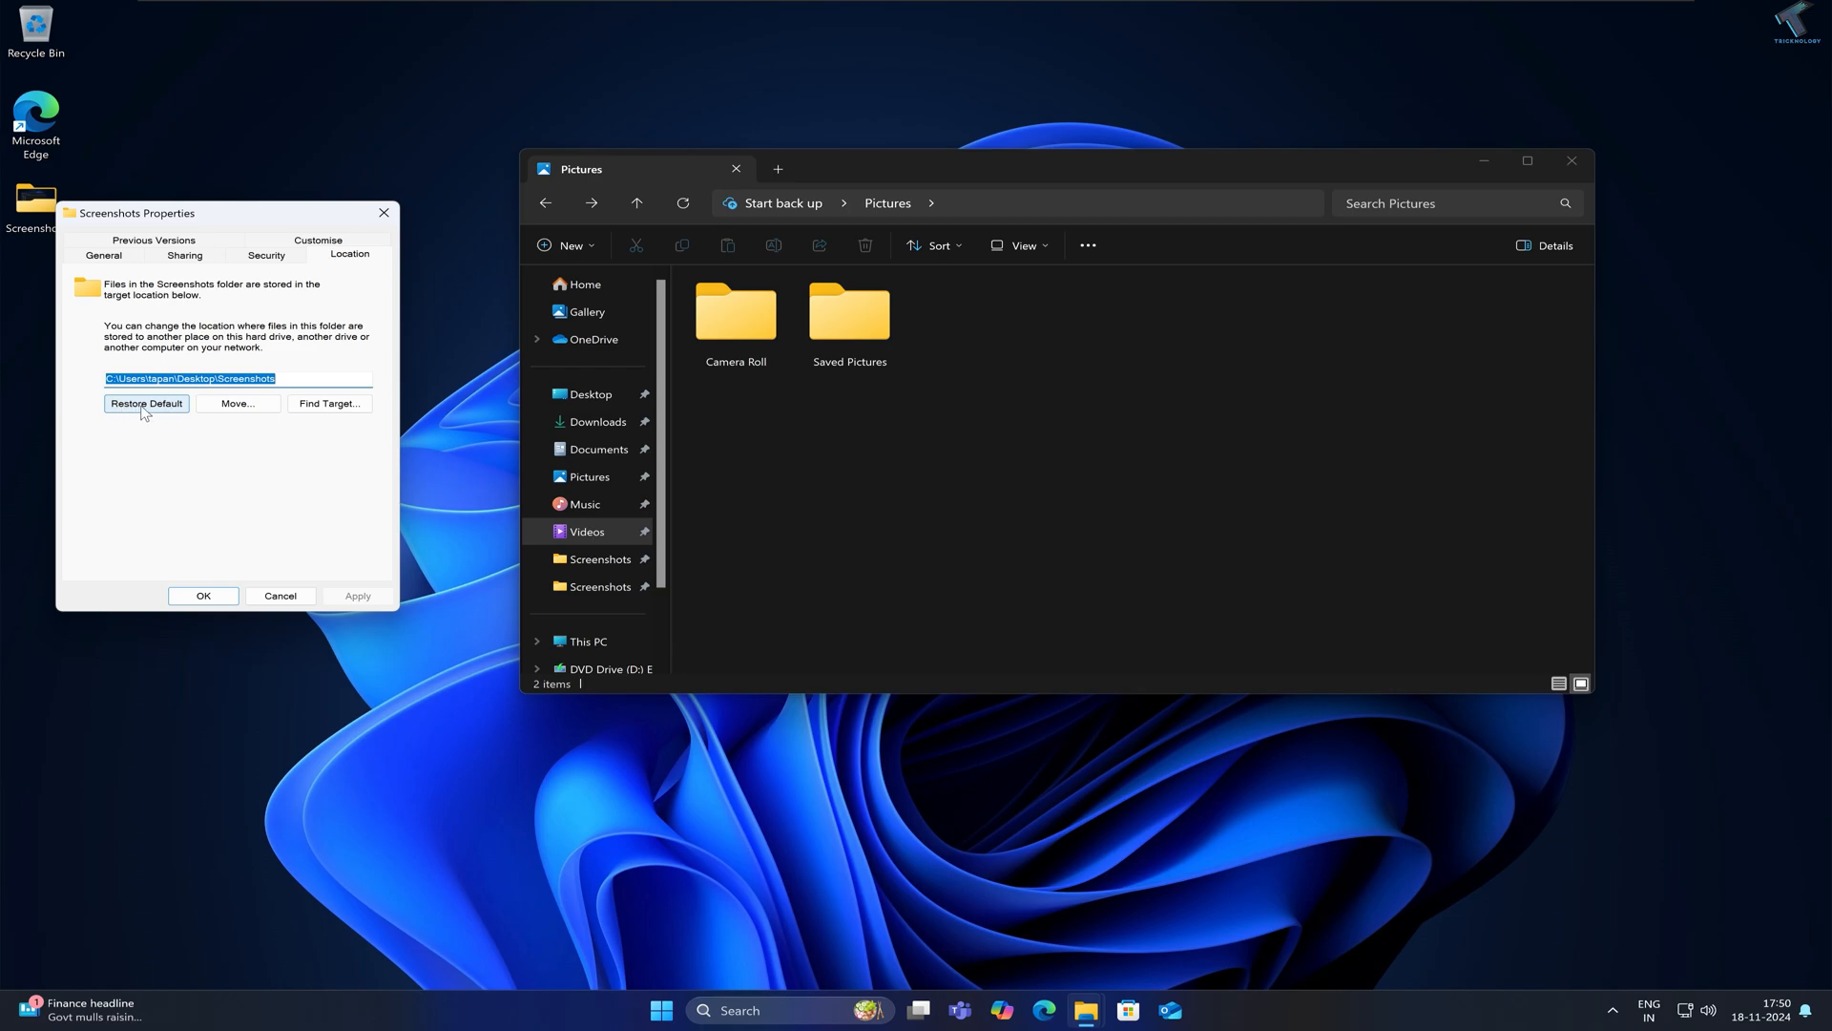
{"action": "left_click", "coordinate": [145, 403]}
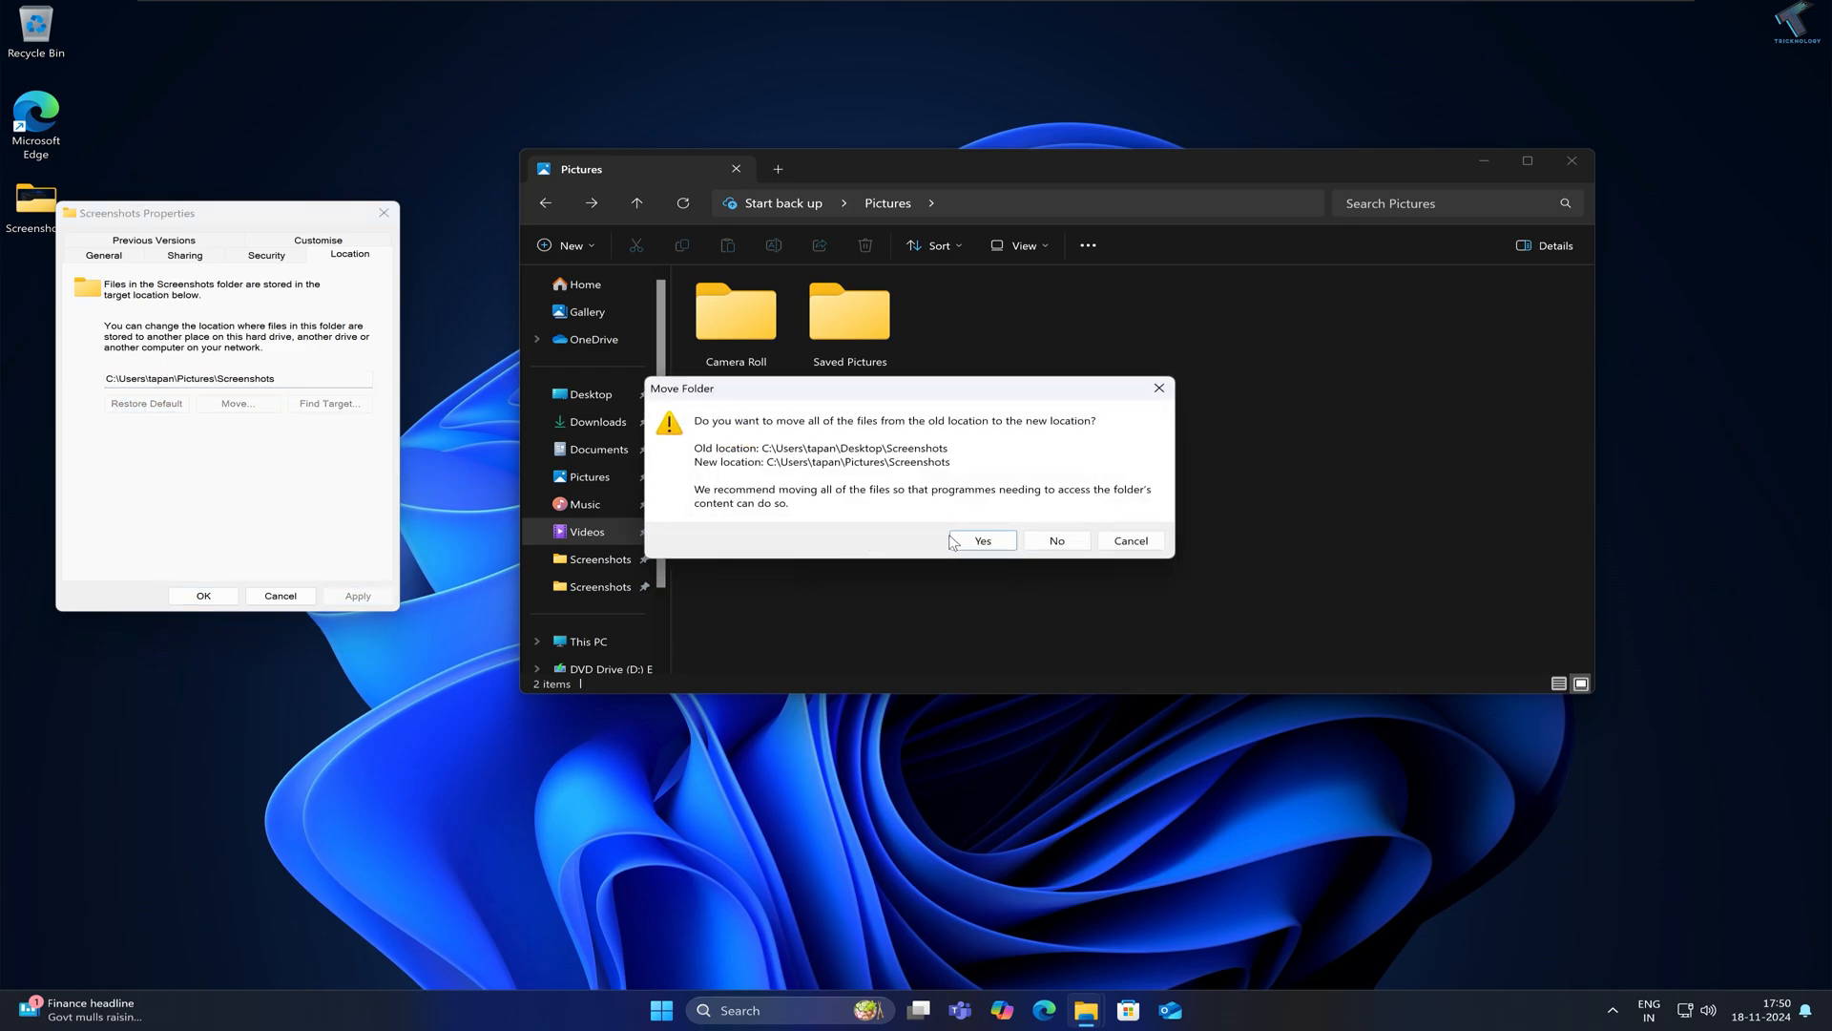
{"action": "left_click", "coordinate": [981, 540]}
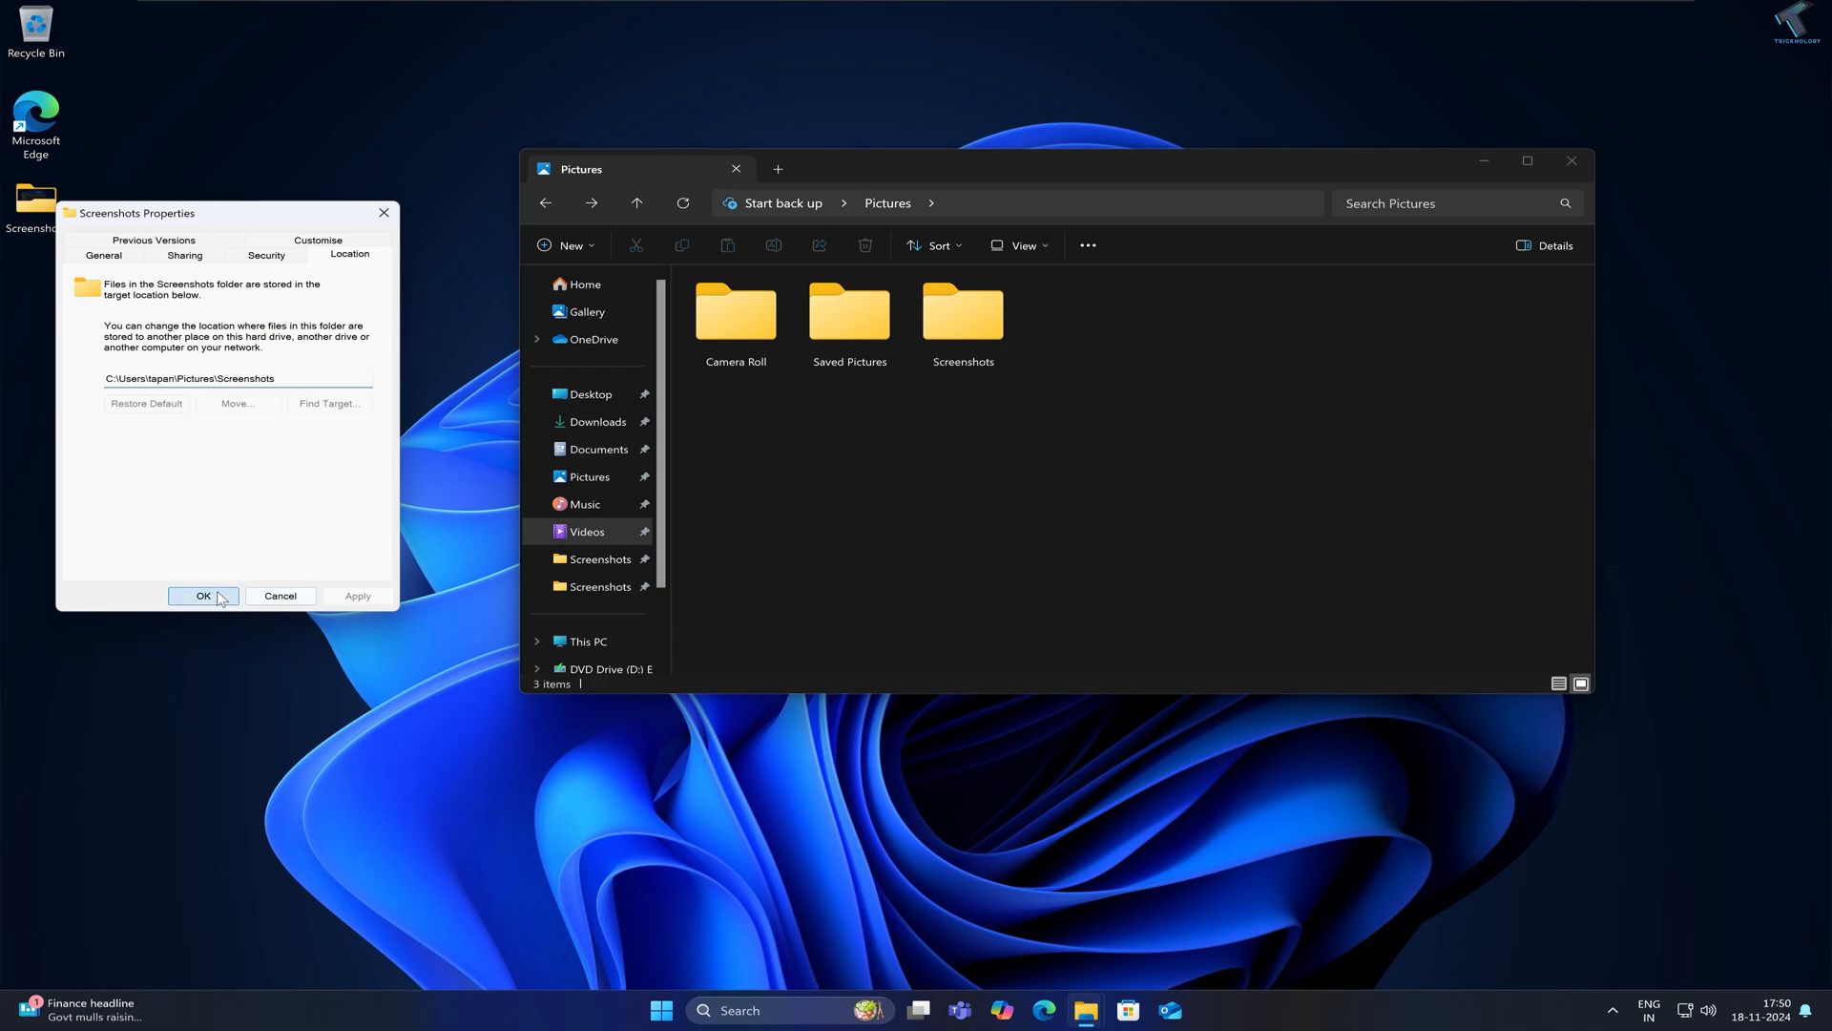
{"action": "left_click", "coordinate": [203, 595]}
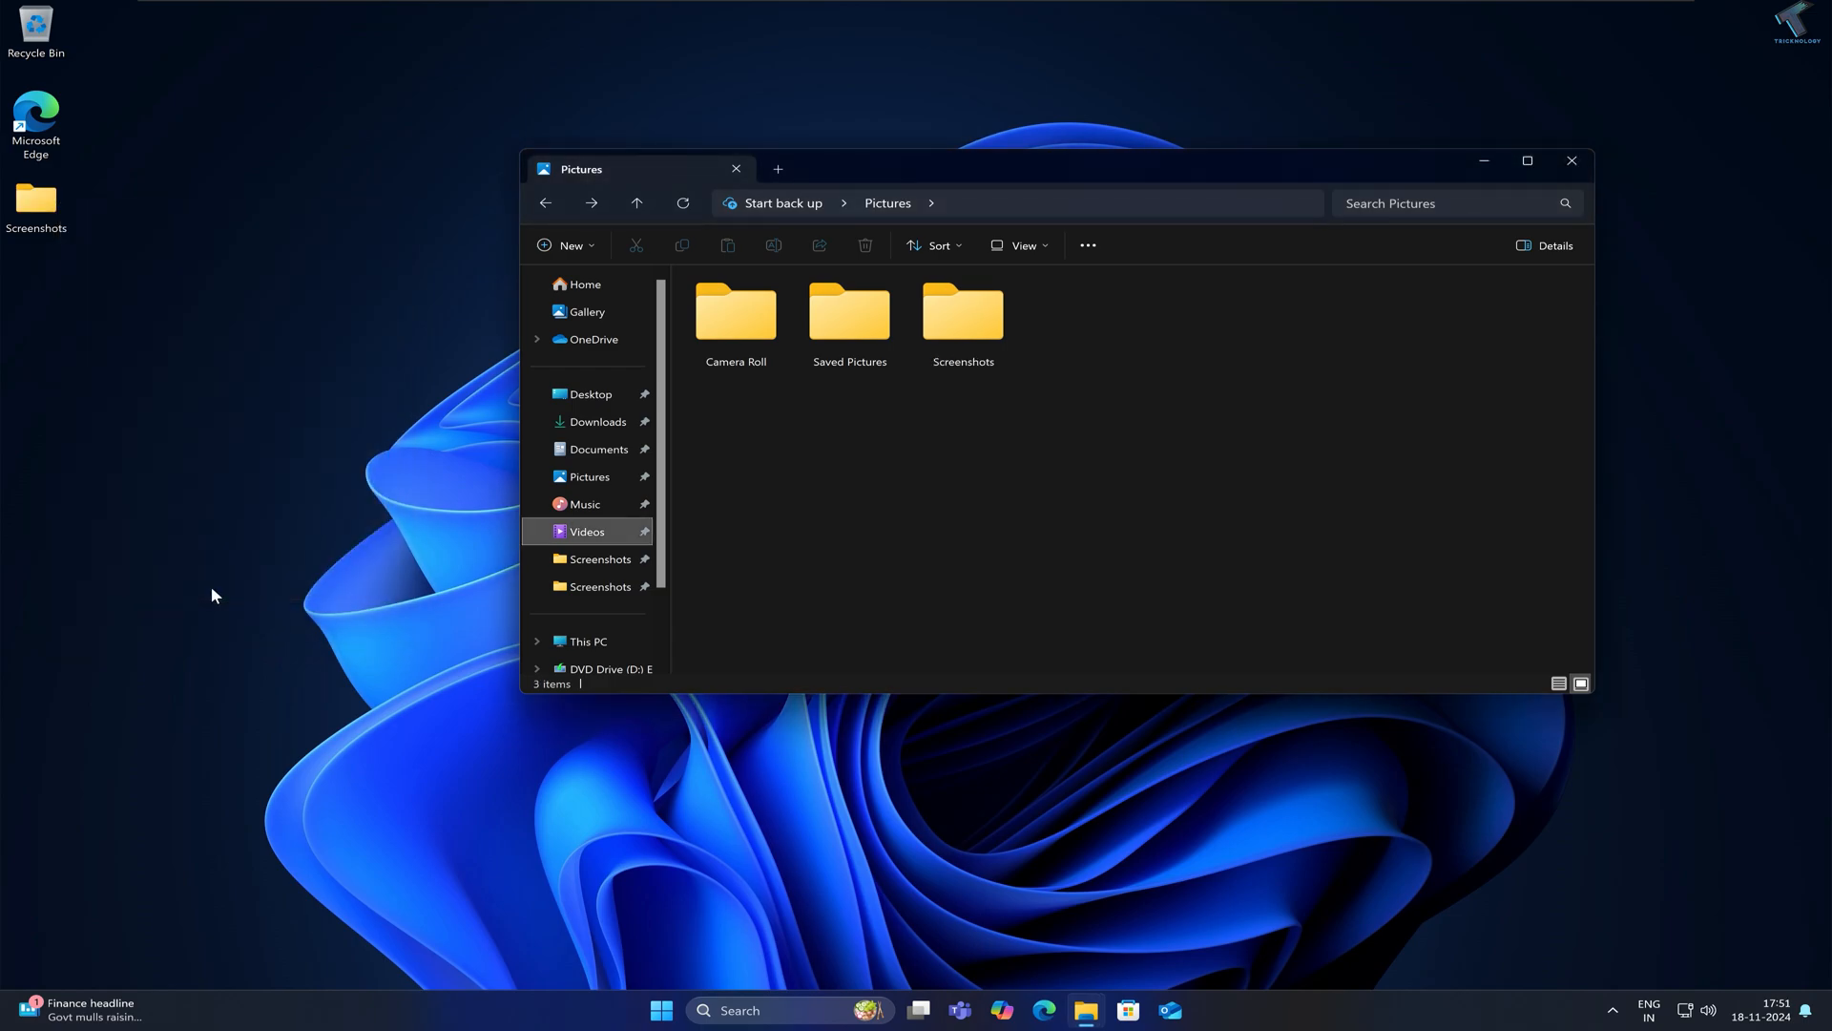
Refresh the desktop so the redundant Screenshots folder disappears
{"action": "left_click", "coordinate": [962, 313]}
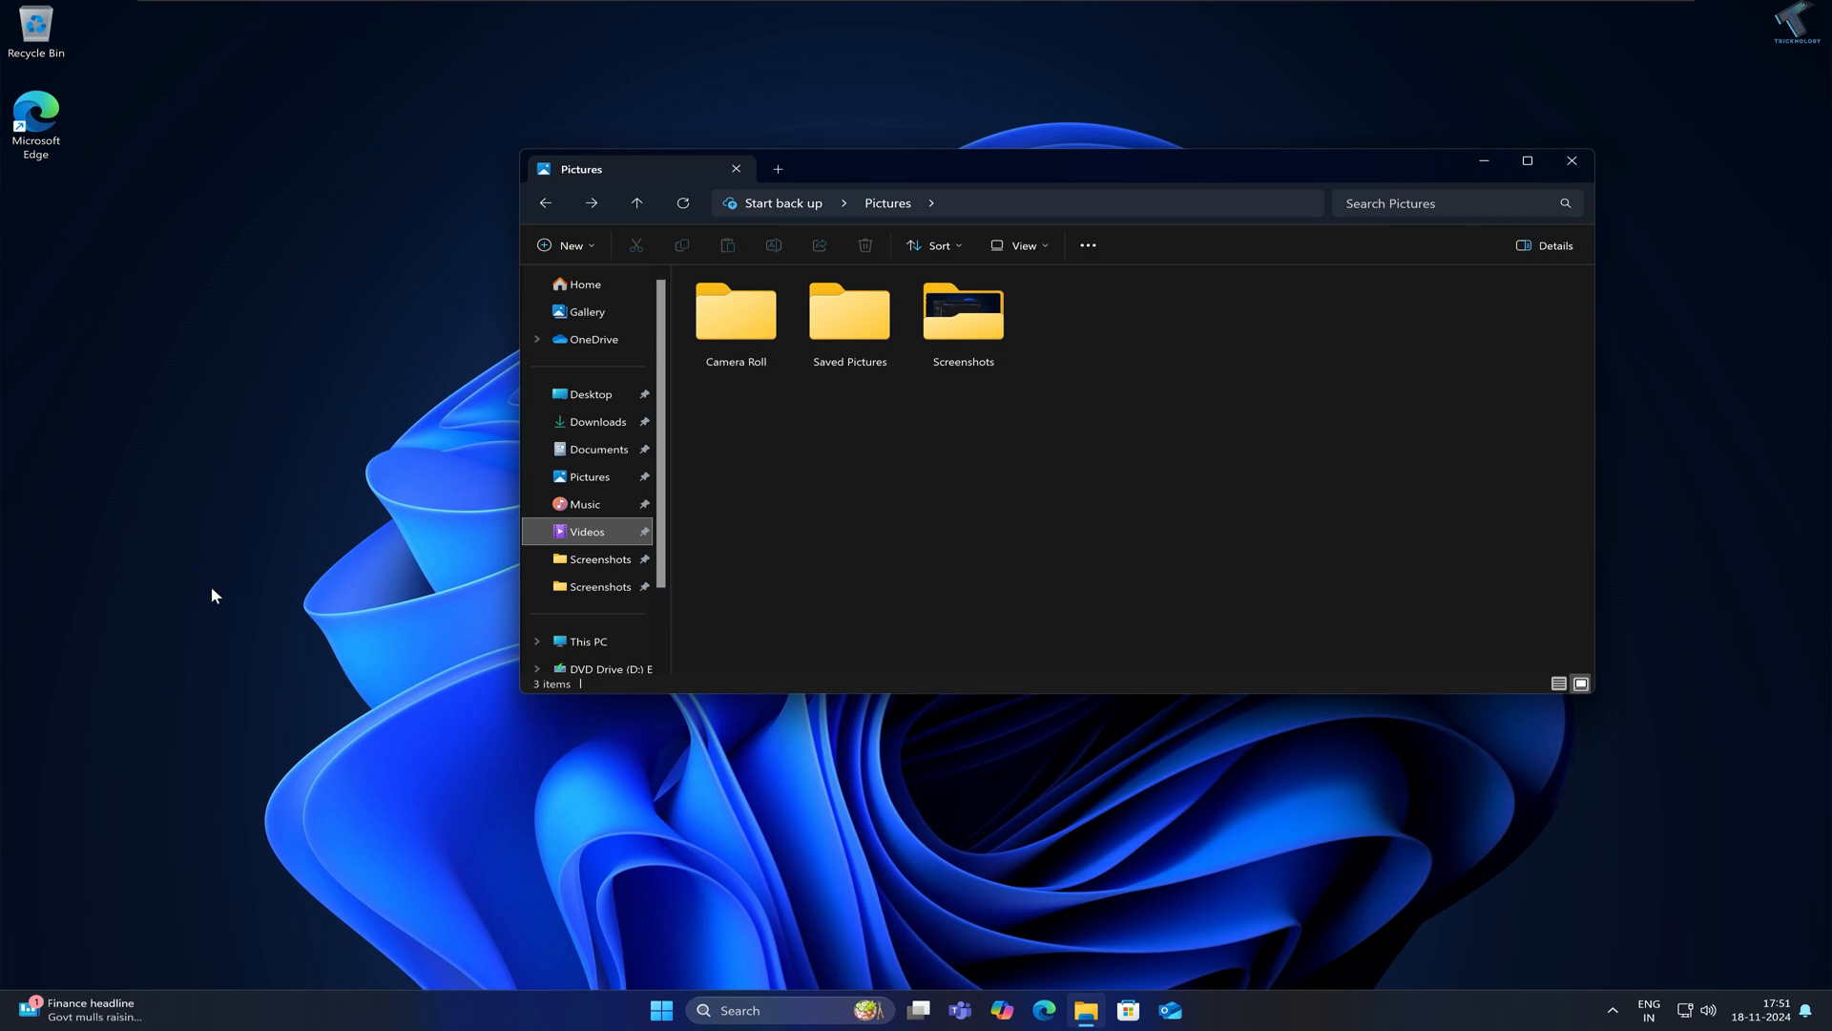